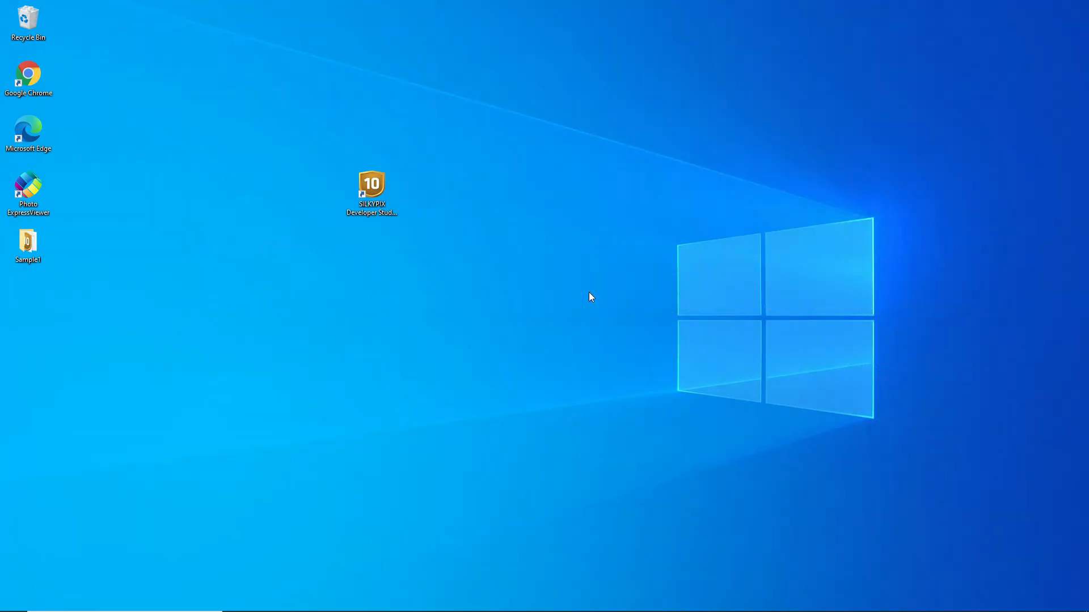
mouse_move(551, 297)
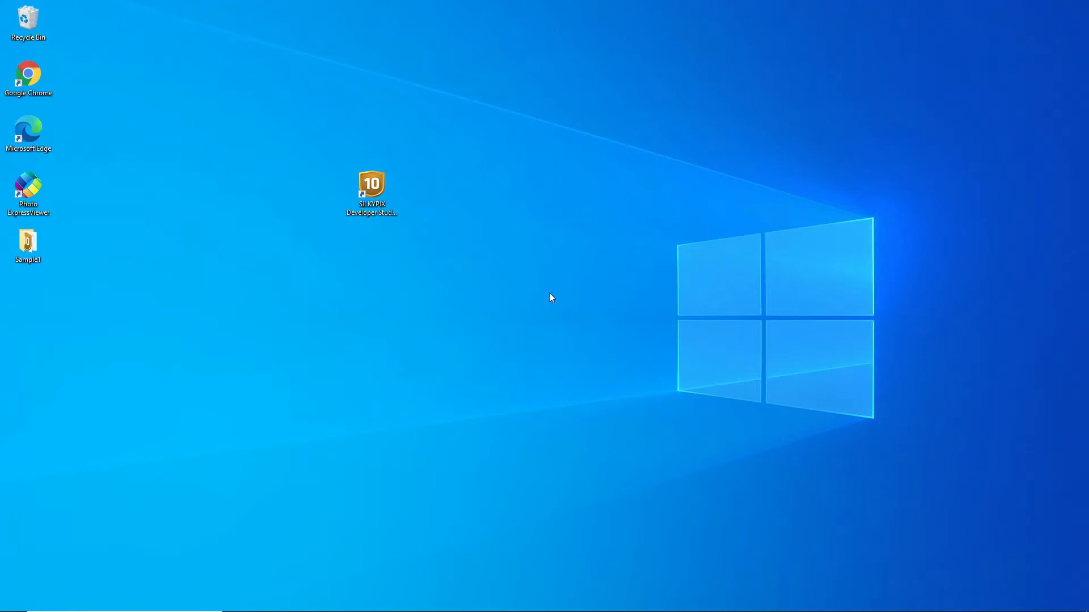
Launch SILKYPIX Developer Studio Pro 10 from its desktop shortcut.
left_click(372, 187)
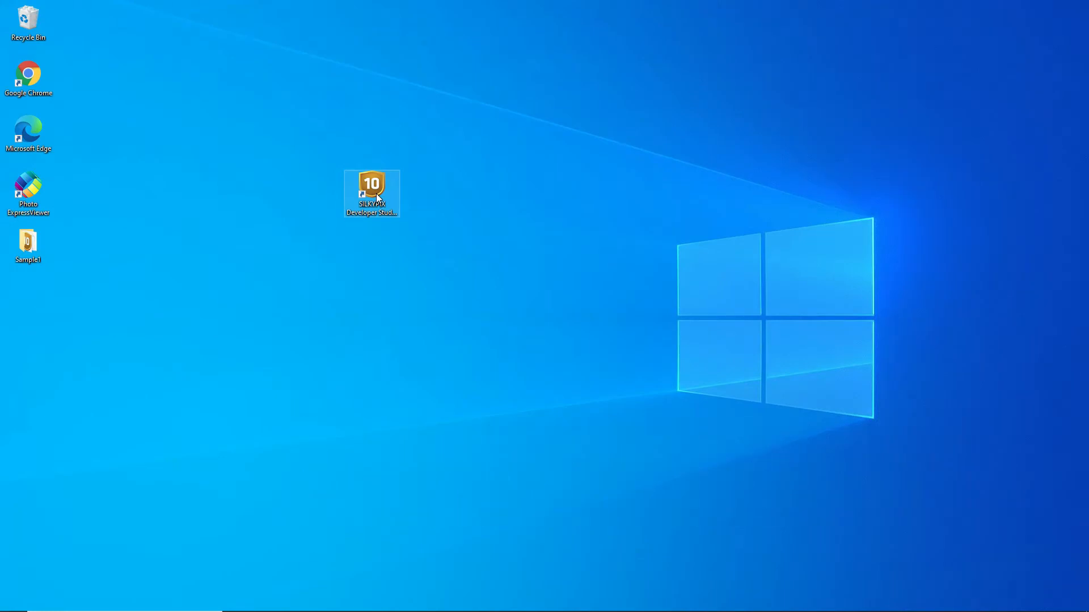
double_click(373, 192)
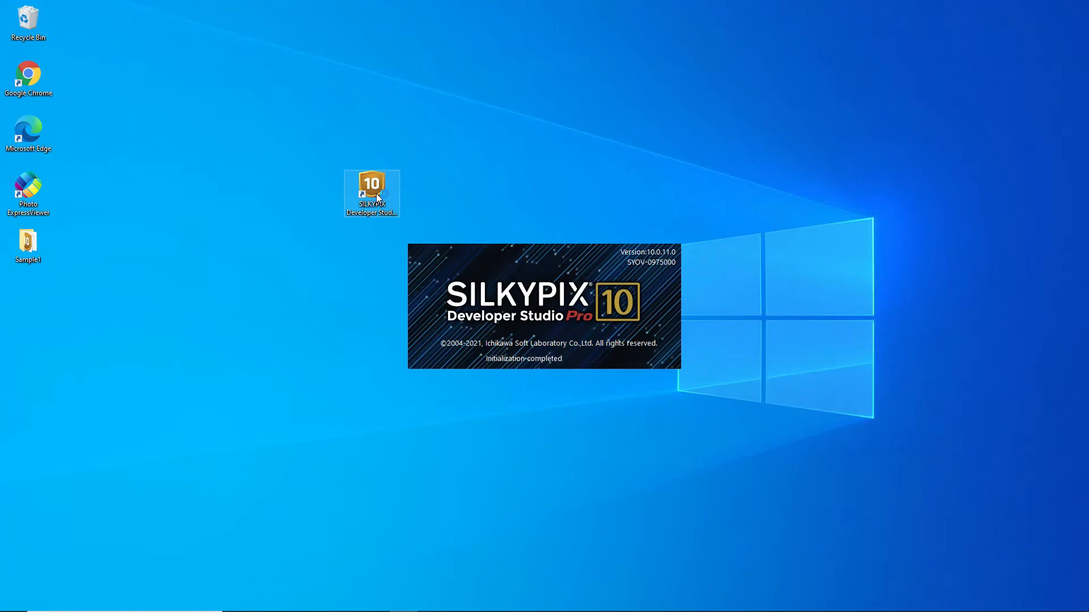
Preview the Sample6 cliff coastline and harbour photos, ending on the harbour scene.
double_click(372, 193)
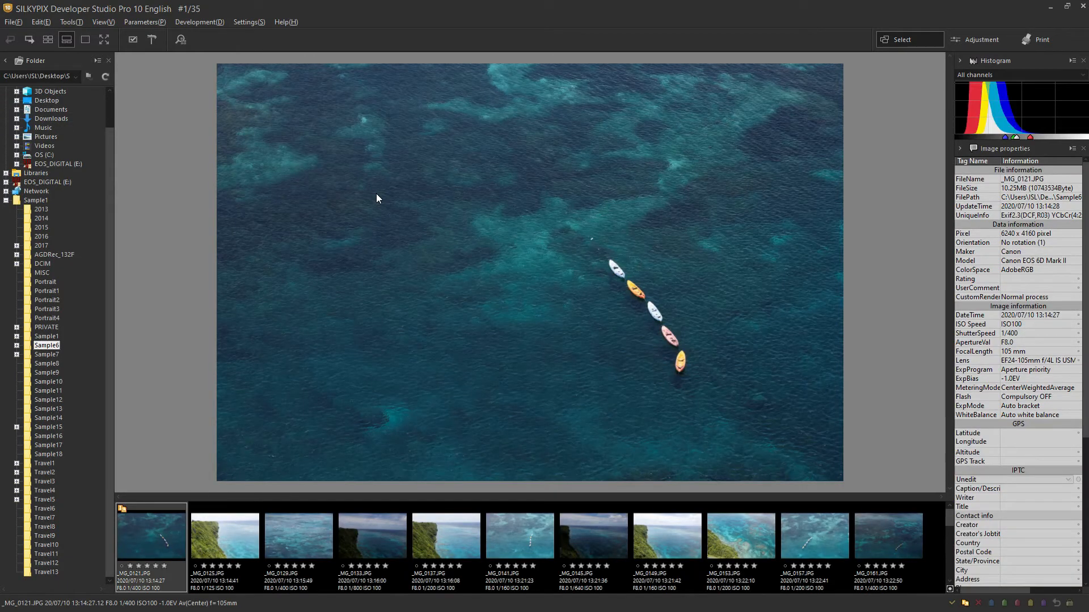
mouse_move(552, 234)
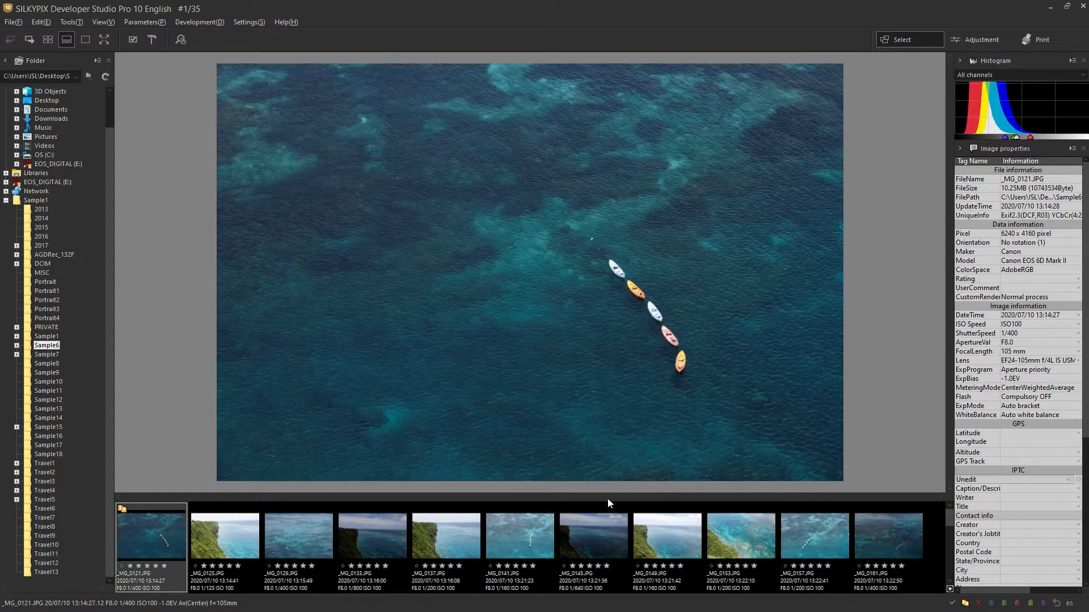
mouse_move(699, 279)
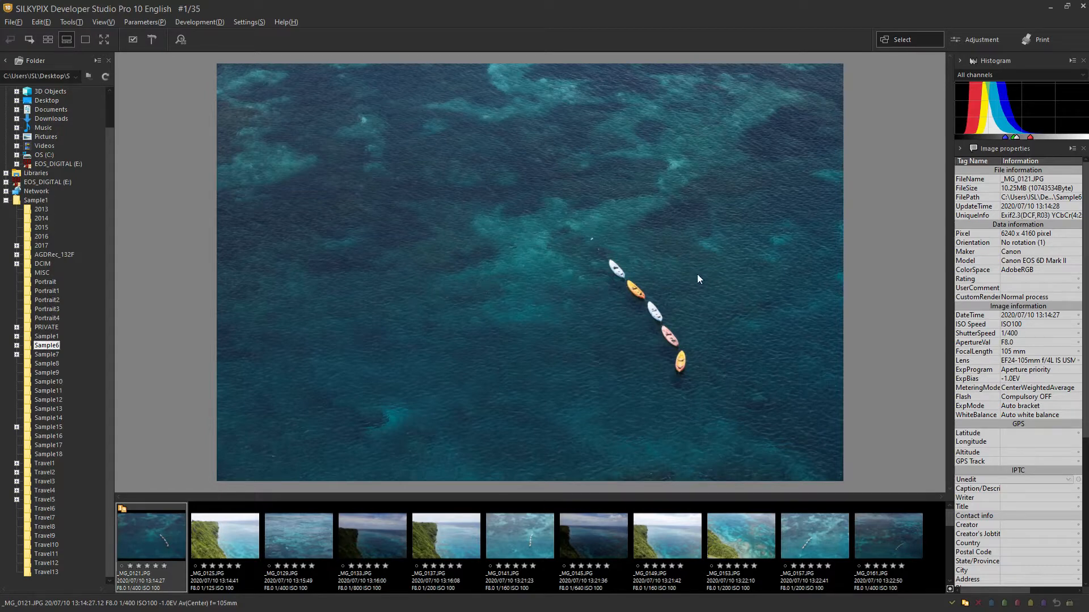
mouse_move(853, 240)
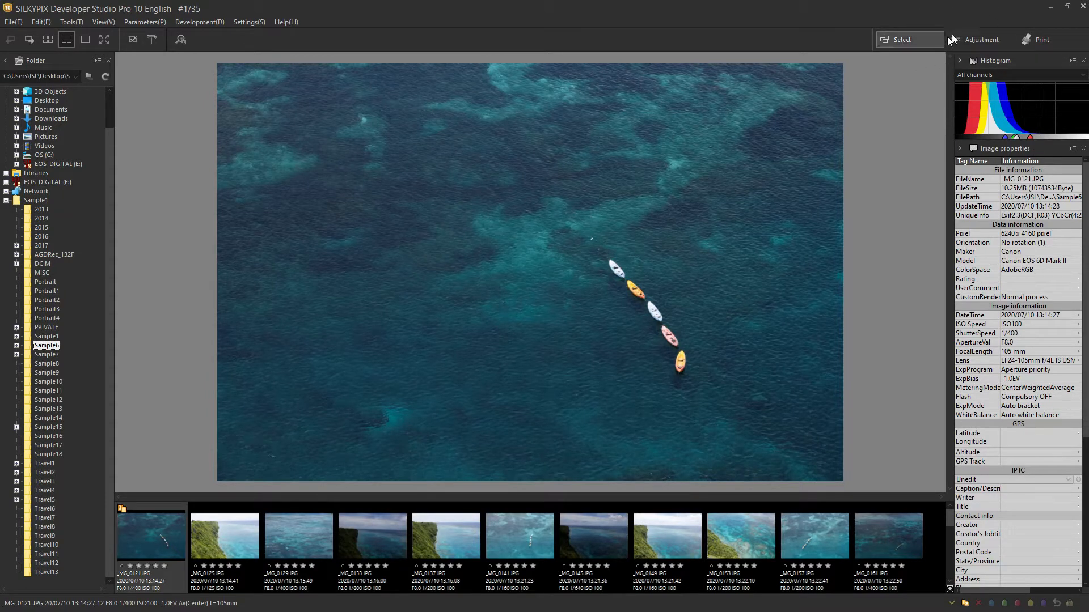
mouse_move(913, 40)
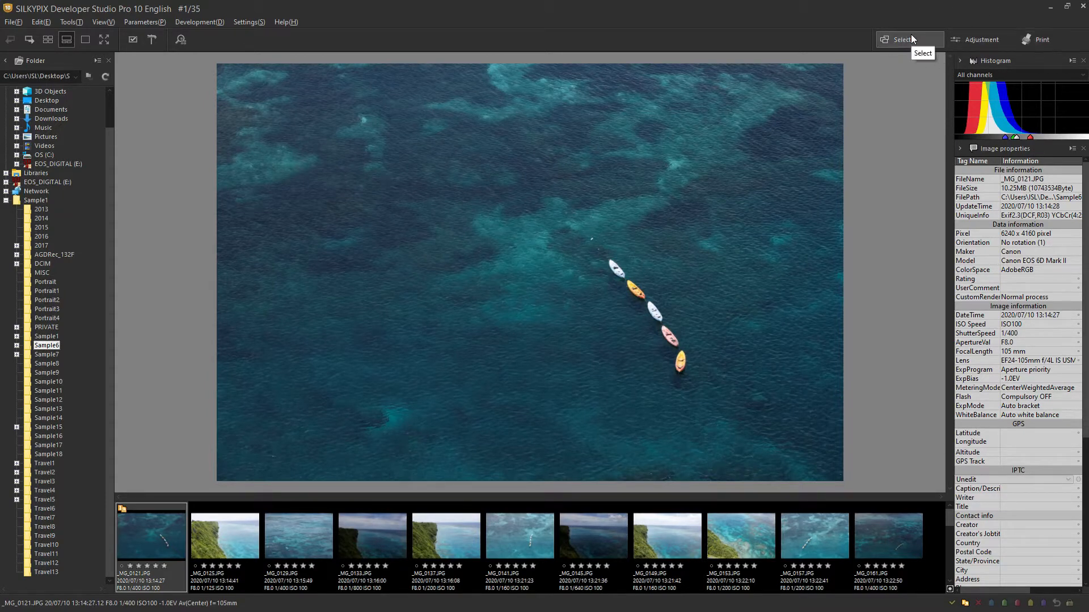
mouse_move(903, 35)
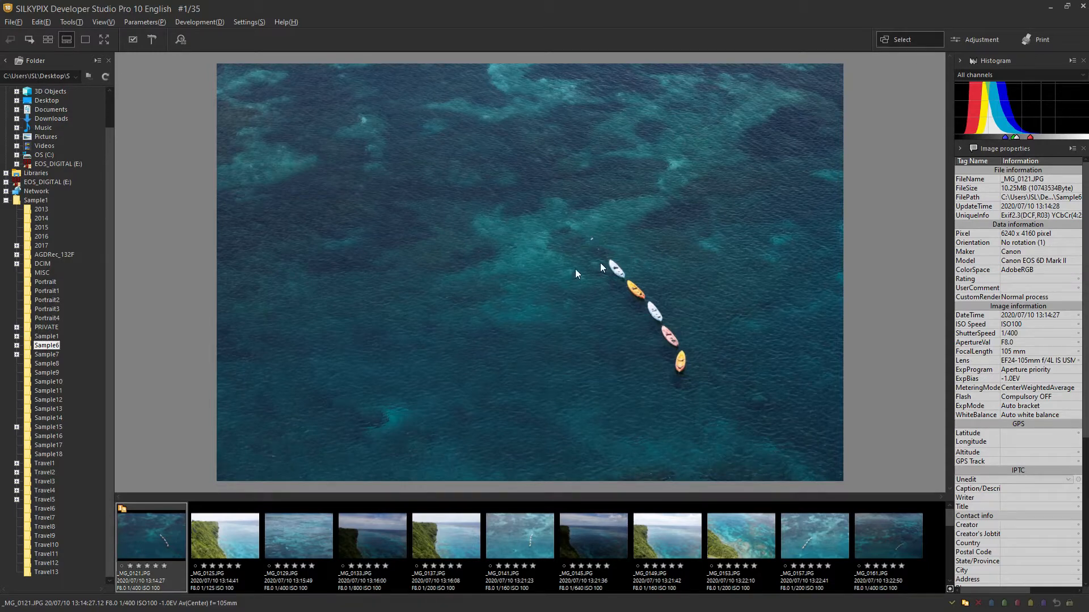
left_click(298, 533)
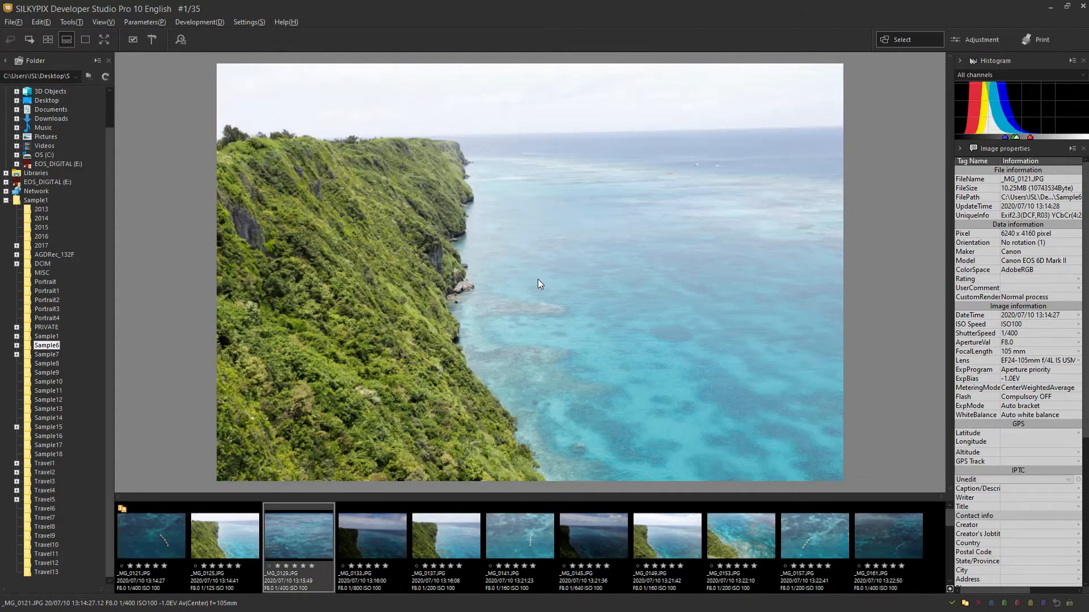
left_click(740, 533)
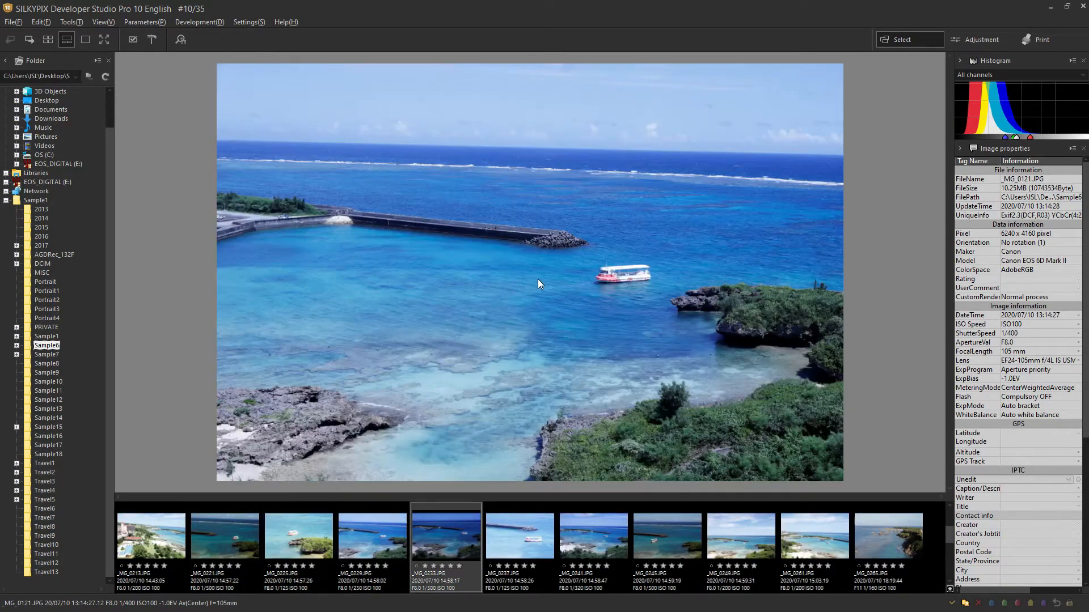
left_click(594, 533)
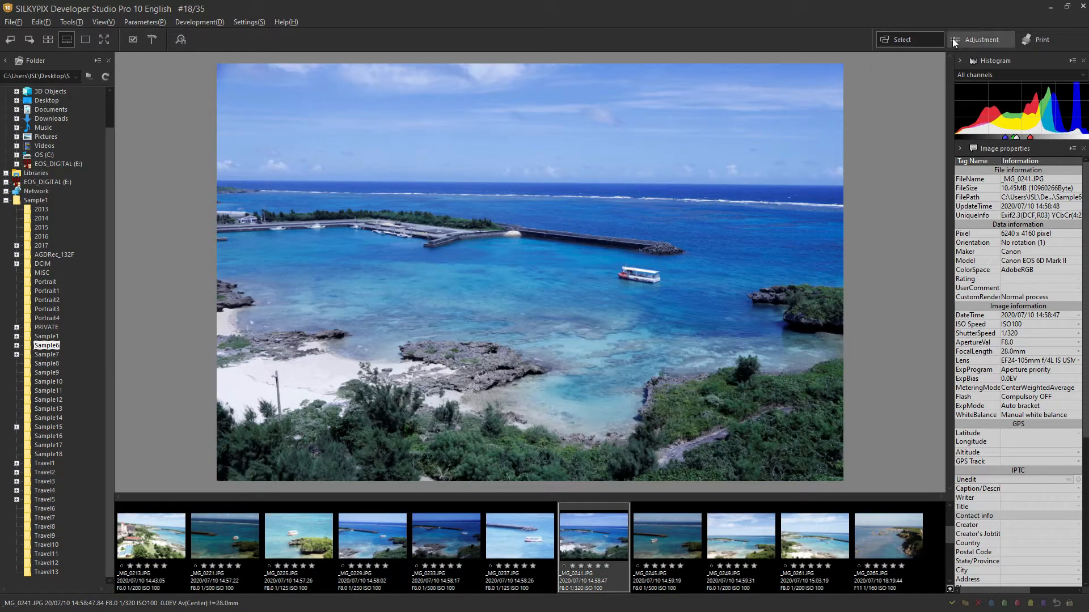
mouse_move(980, 40)
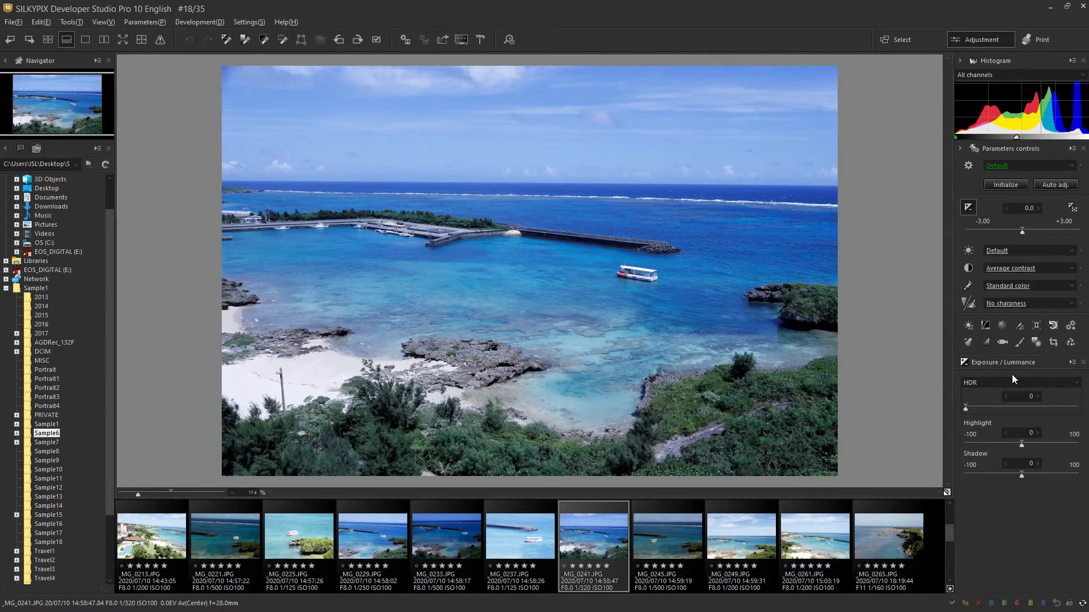
left_click(1040, 40)
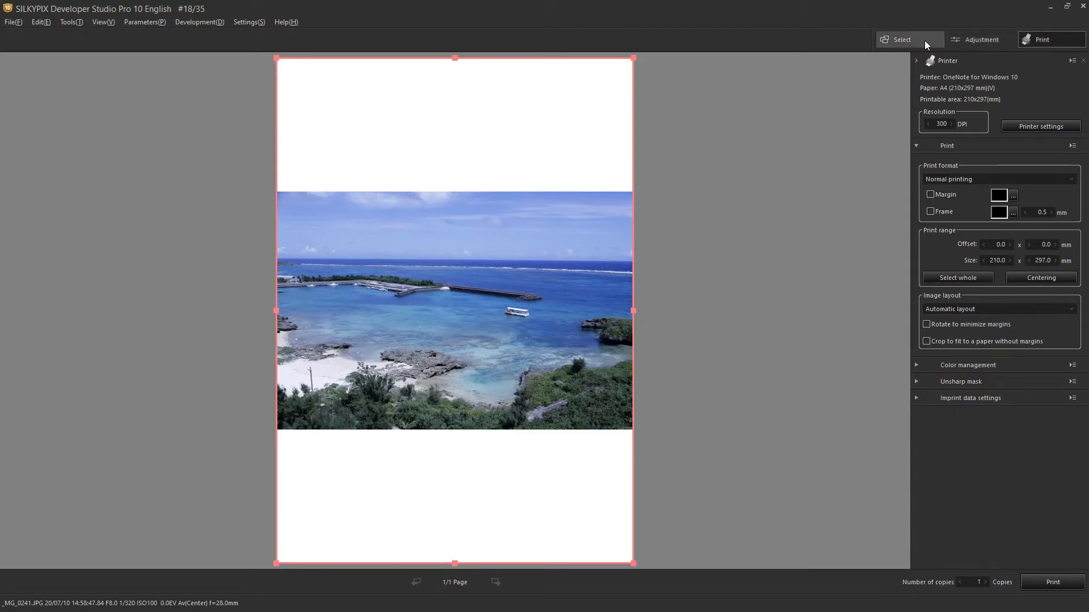
left_click(899, 39)
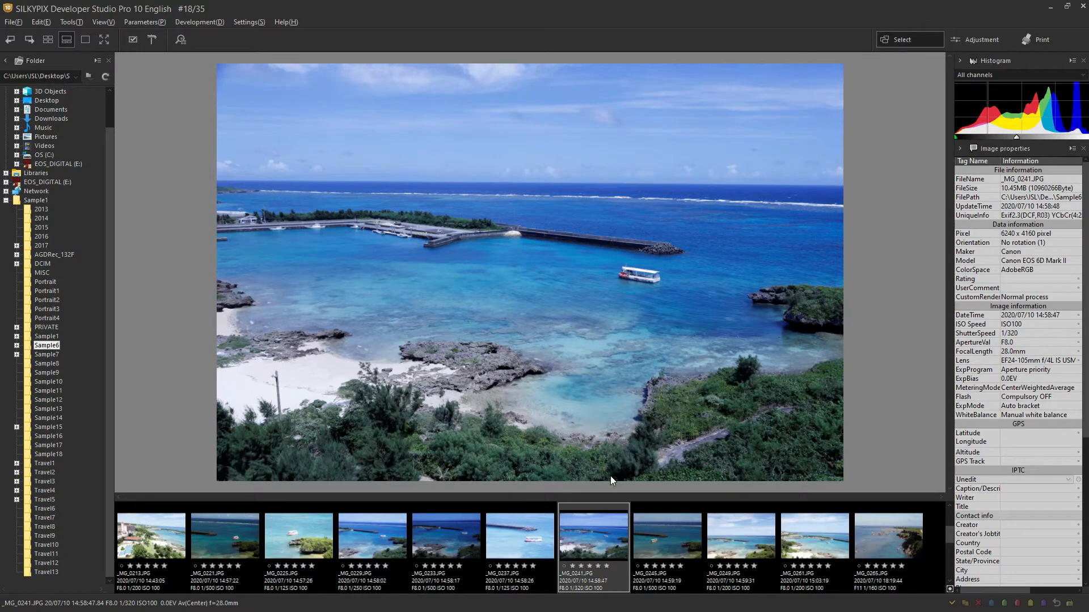
mouse_move(47, 463)
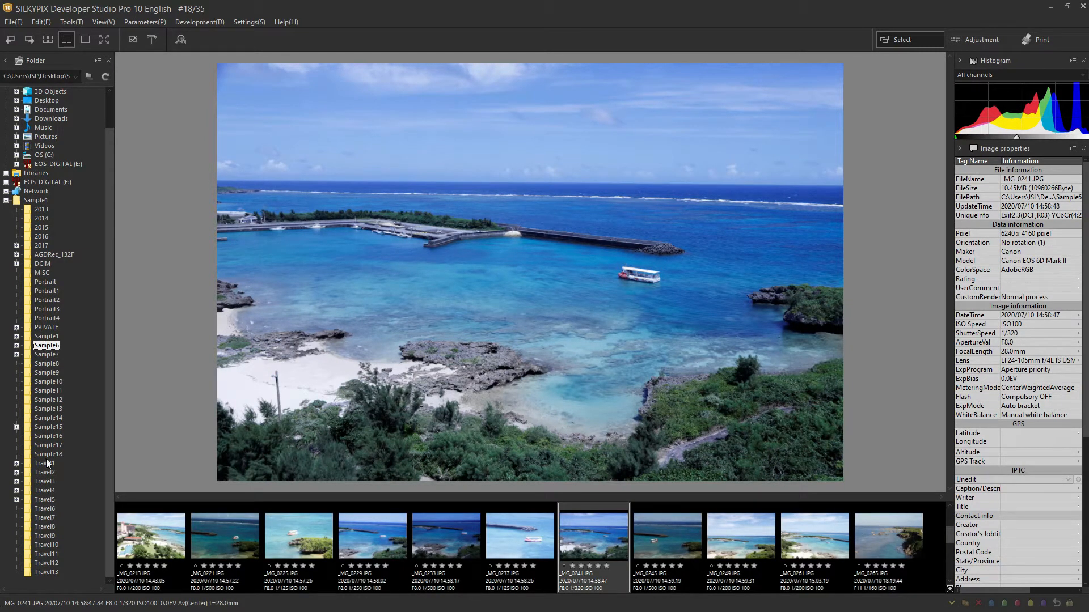
mouse_move(62, 284)
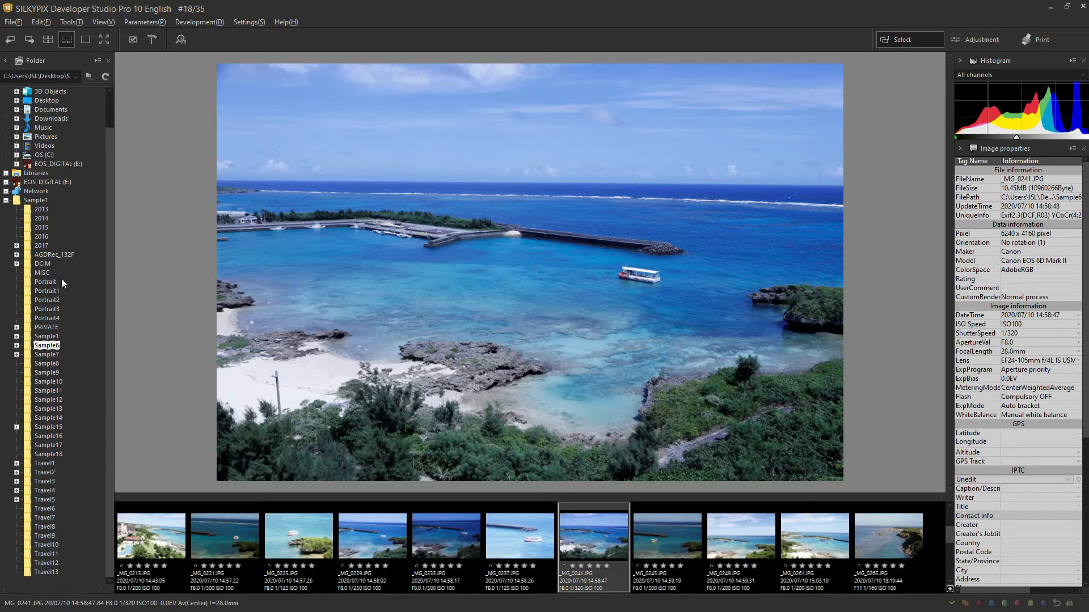
mouse_move(11, 287)
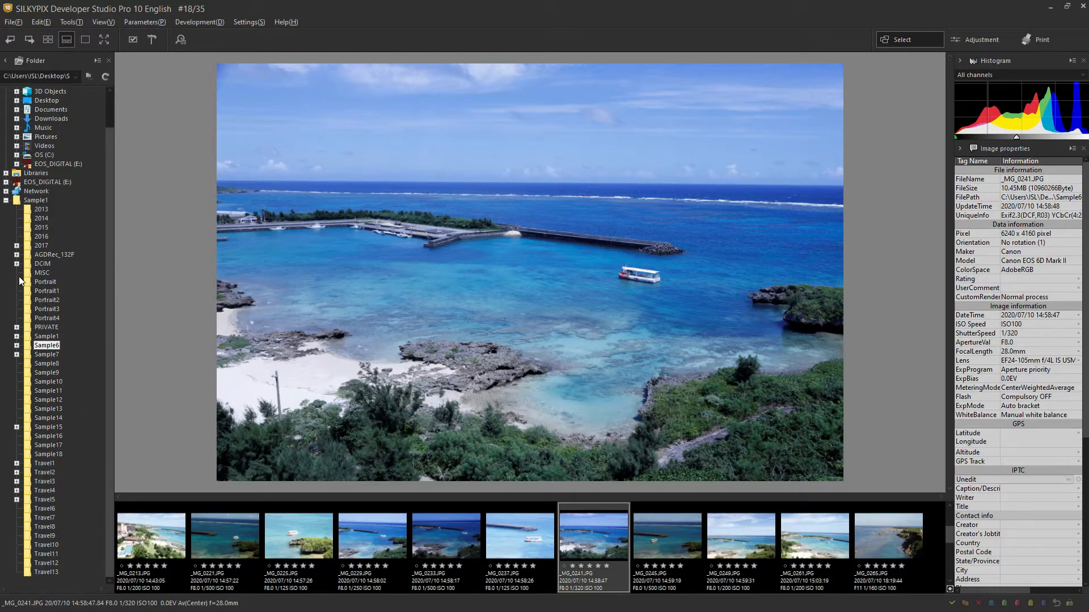
Peek at the Sample7 seagull folder, then switch the harbour photo into Adjustment mode.
left_click(46, 354)
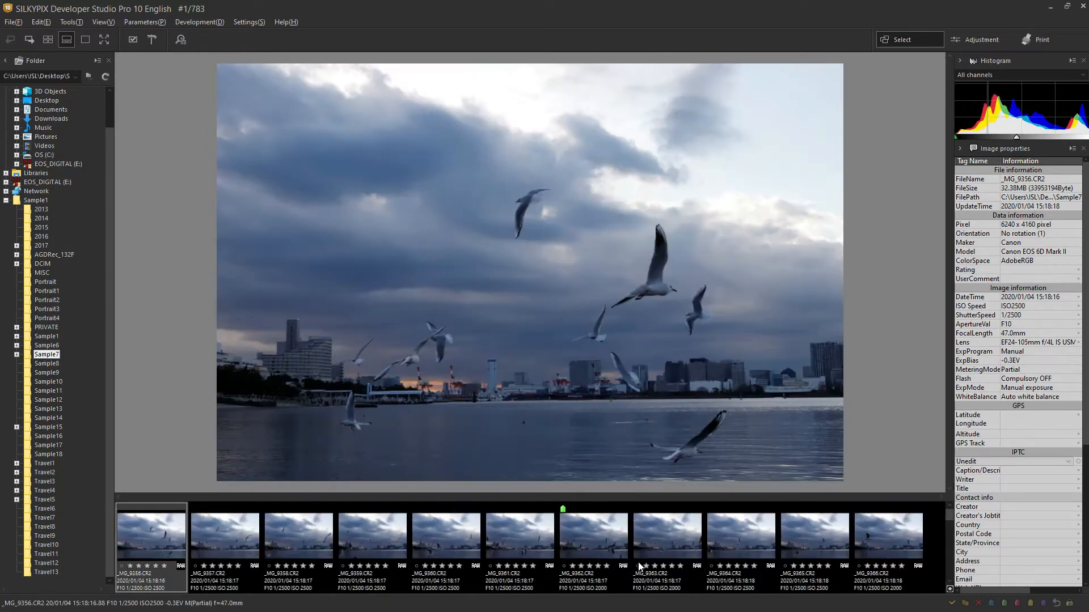
left_click(980, 40)
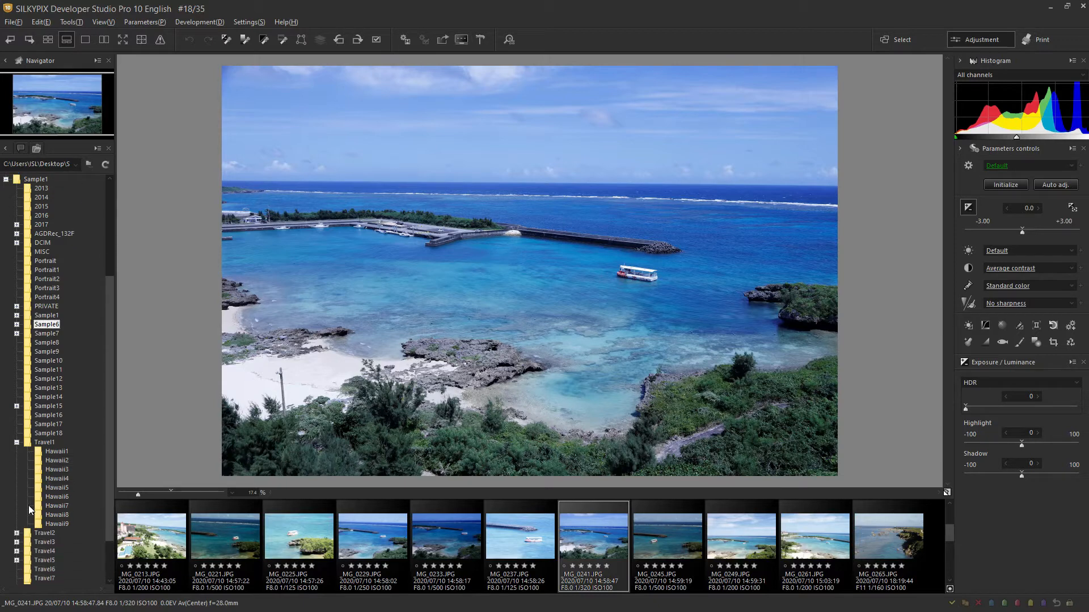
Expand Travel2 and show the third tree-line photo 250A0198.CR3 in the viewer.
left_click(17, 533)
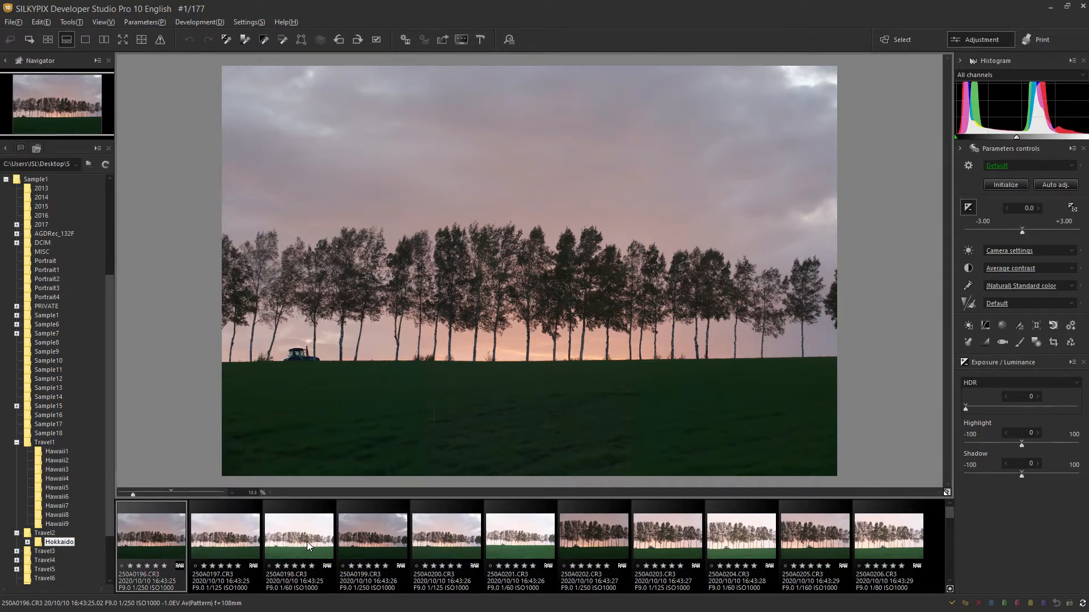
left_click(223, 534)
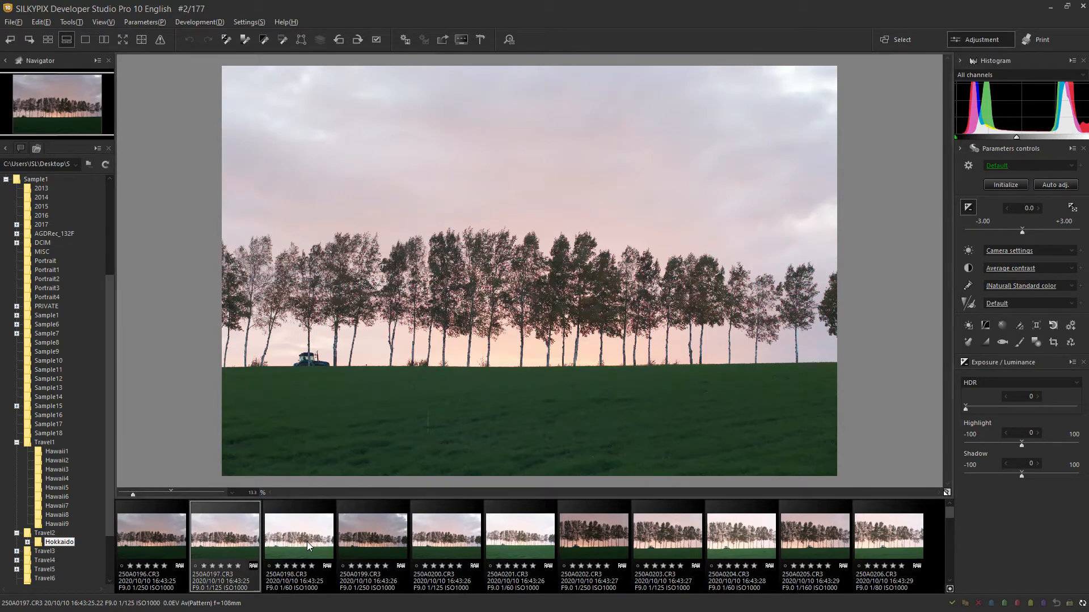
left_click(298, 534)
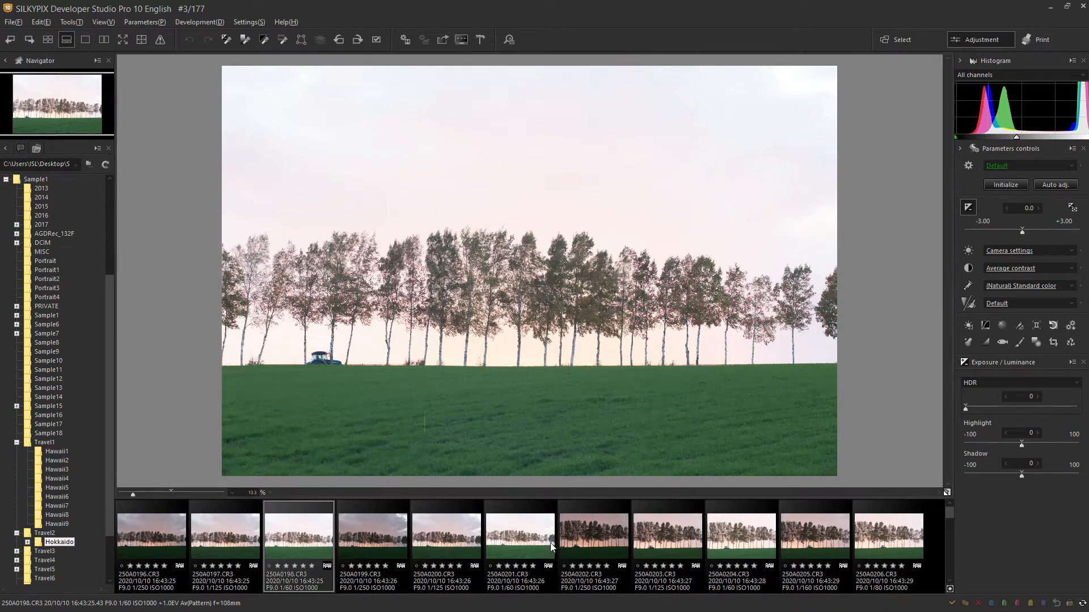
mouse_move(491, 506)
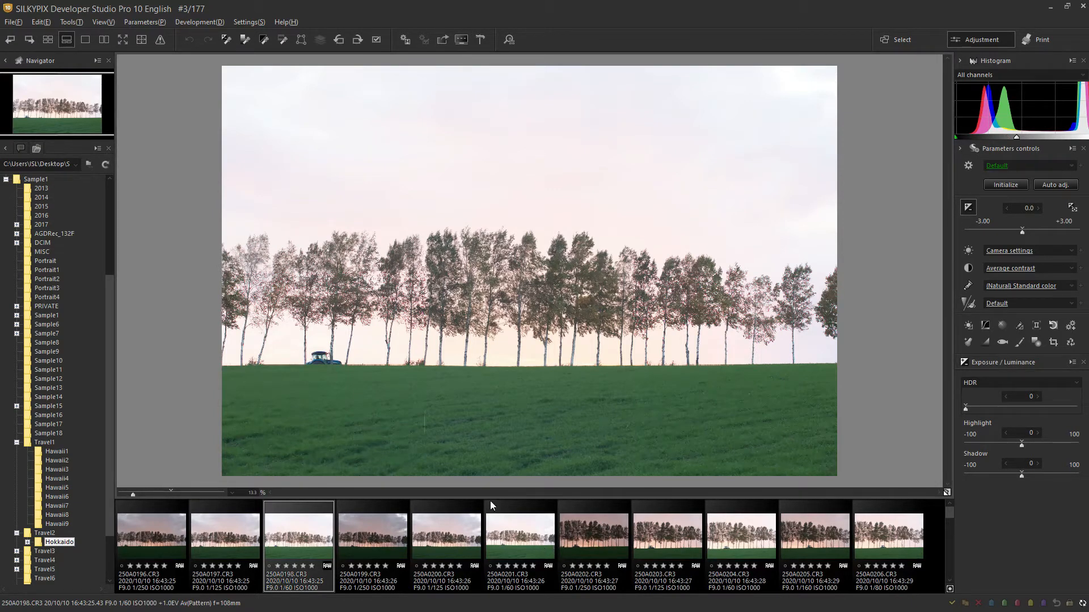
mouse_move(523, 321)
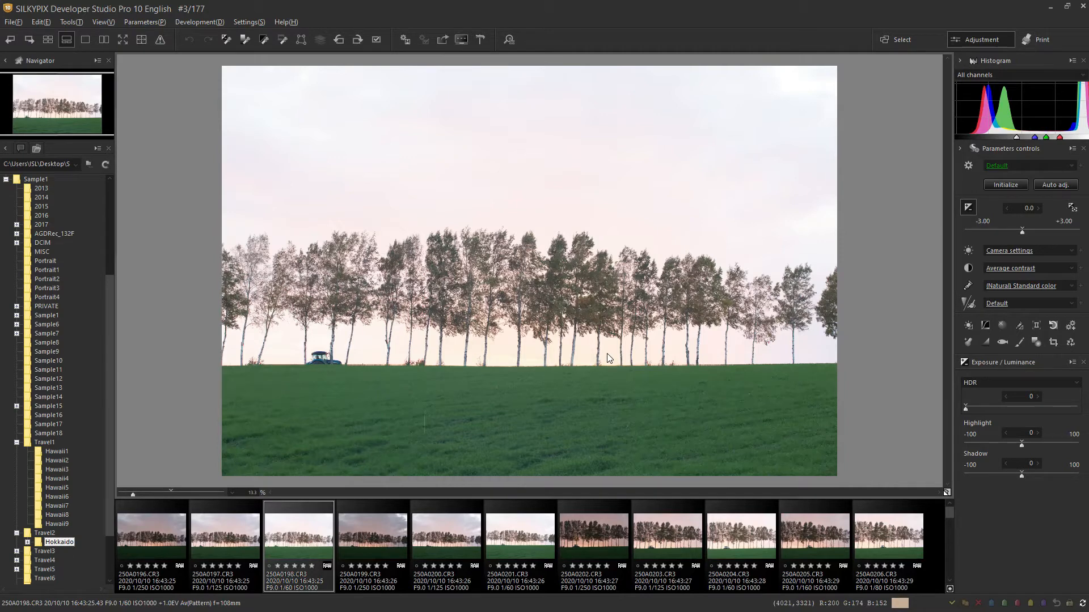
mouse_move(623, 379)
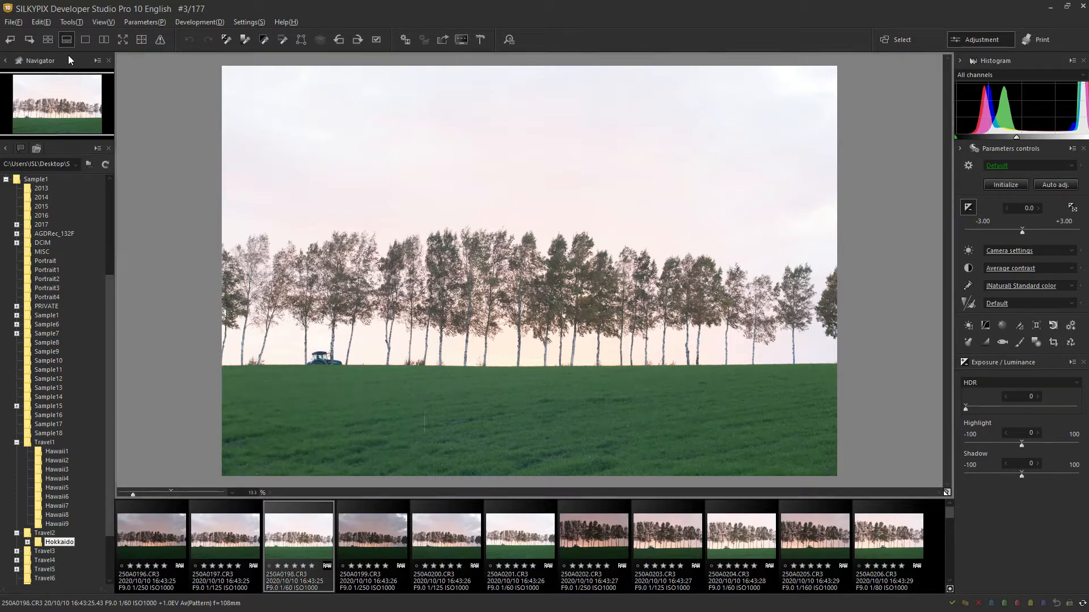
Show the Hokkaido folder as a grid of larger thumbnails and scroll to the later photos.
left_click(48, 40)
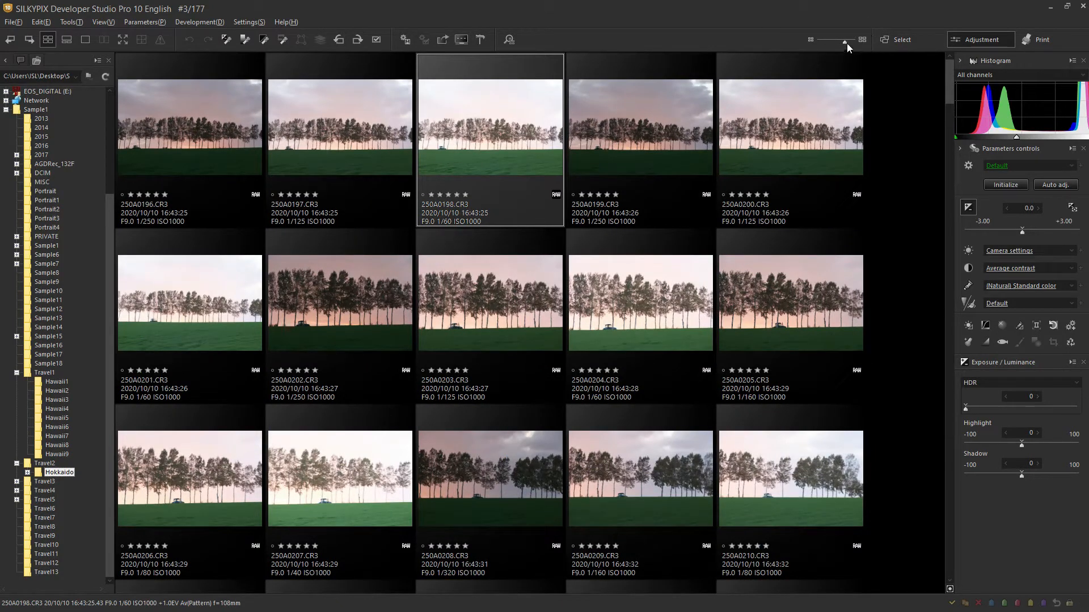
left_click_drag(847, 48, 831, 47)
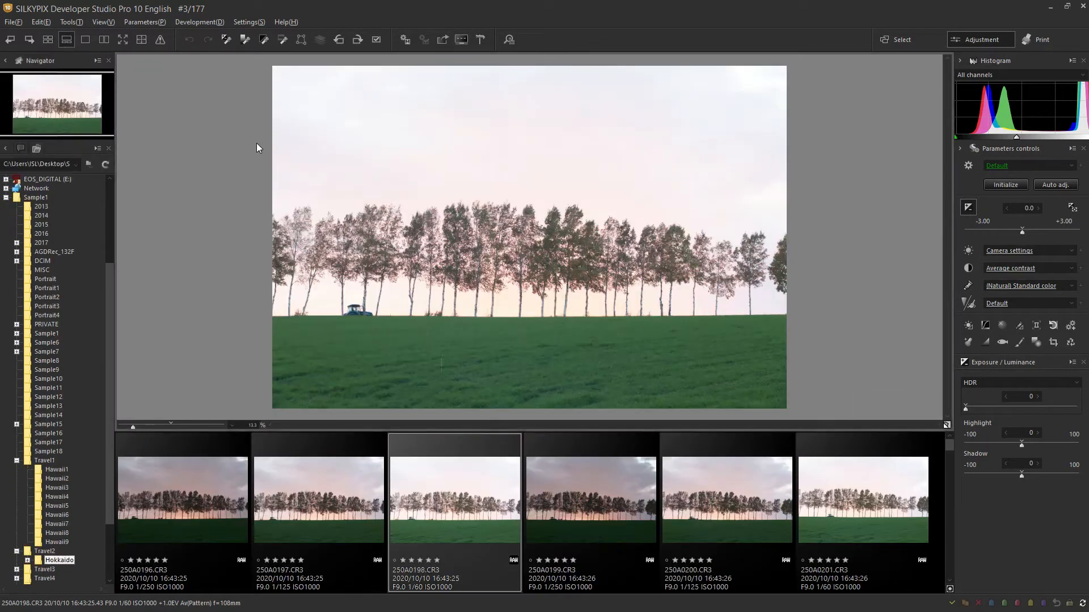
mouse_move(353, 175)
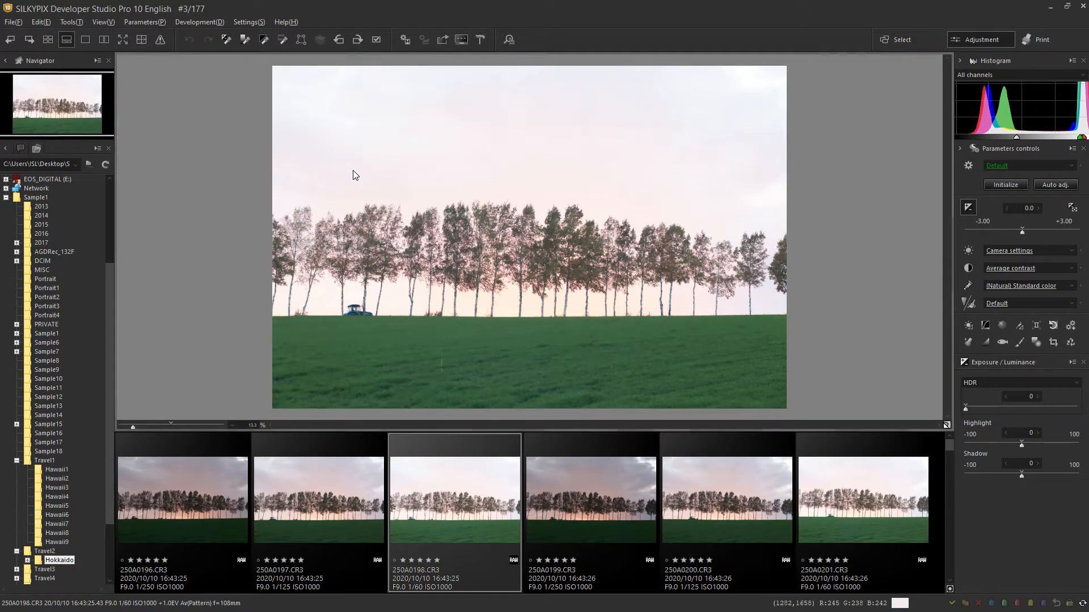
mouse_move(367, 173)
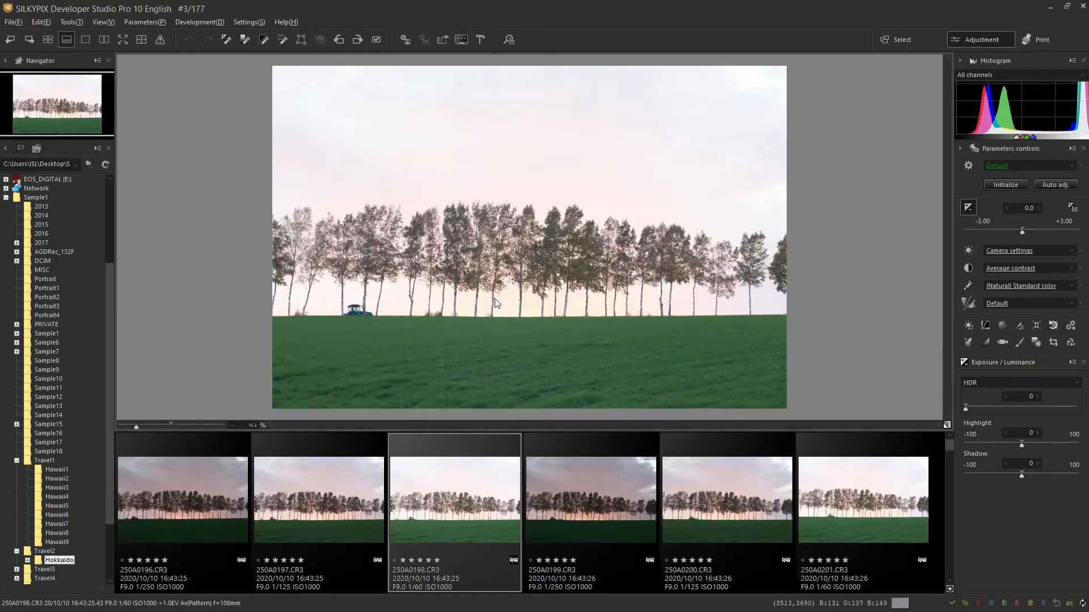
mouse_move(585, 326)
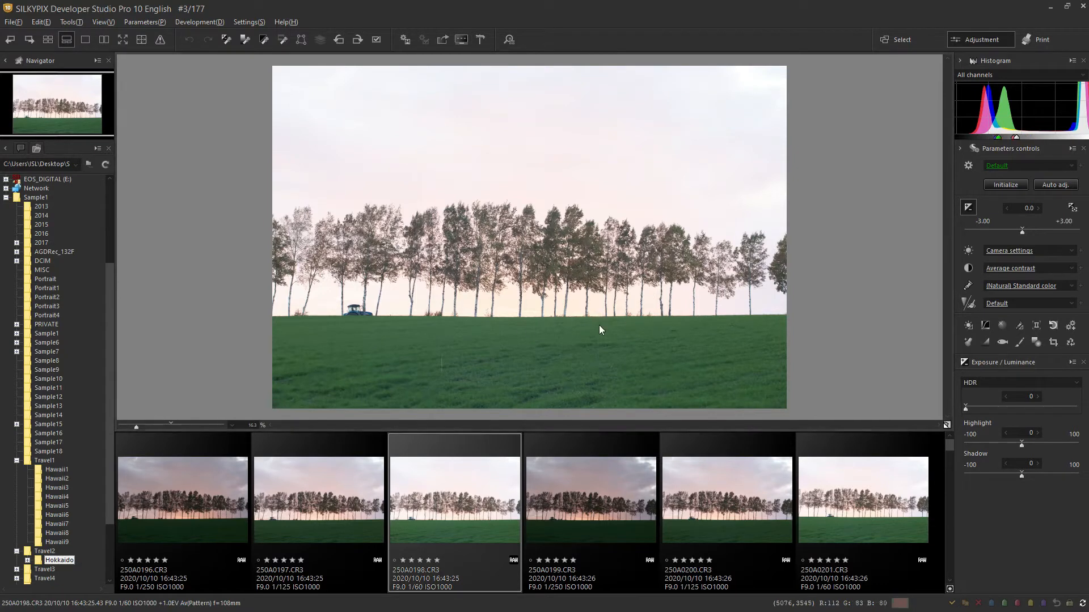
mouse_move(542, 348)
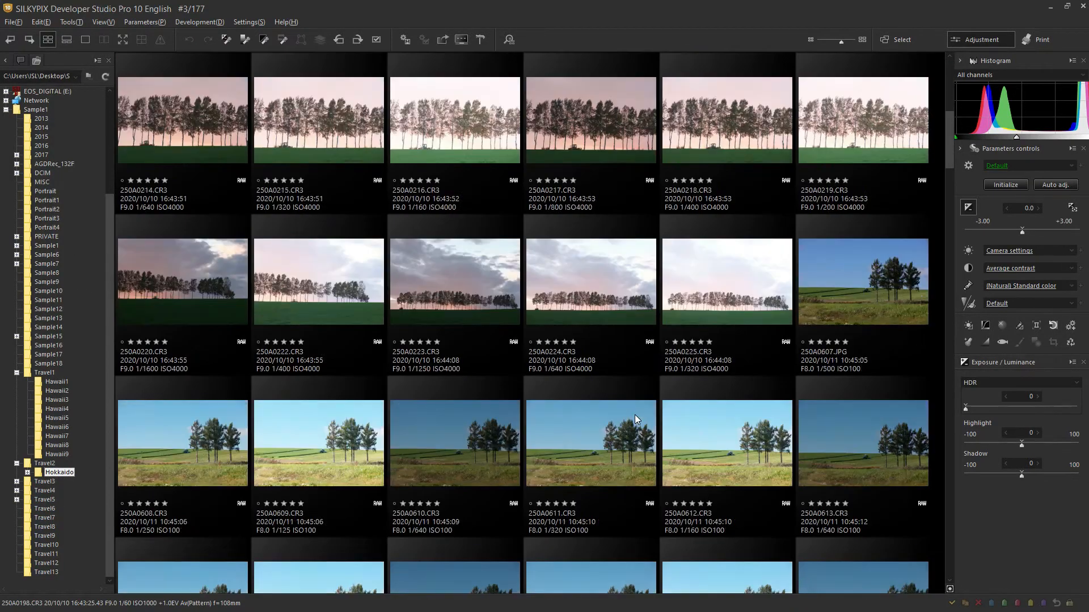
scroll("down", 3)
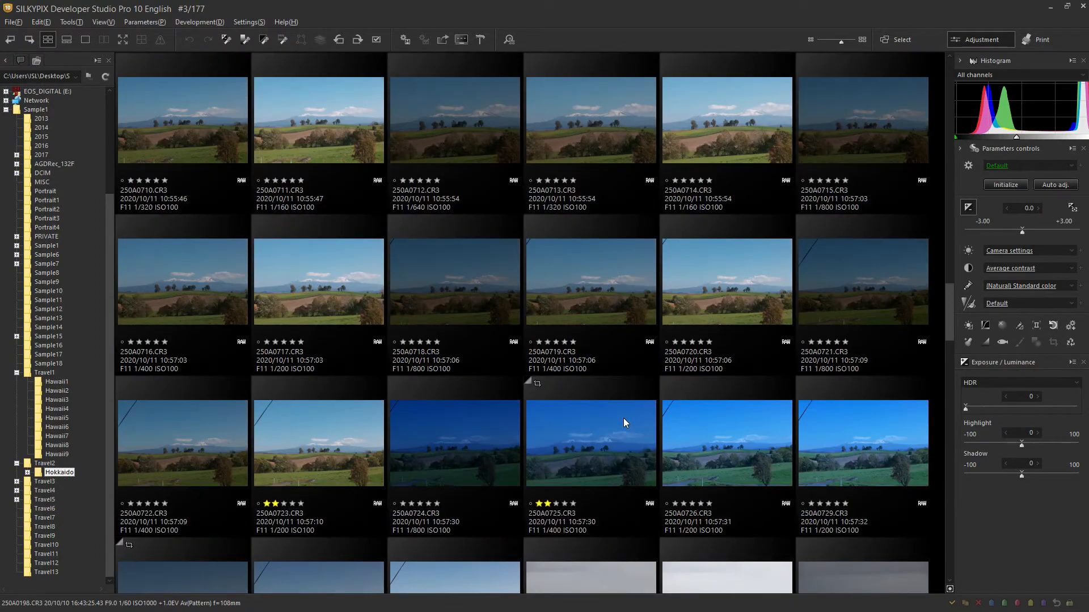
Open the bluish mountain photo 250A0725.CR3 full-size for editing.
double_click(590, 445)
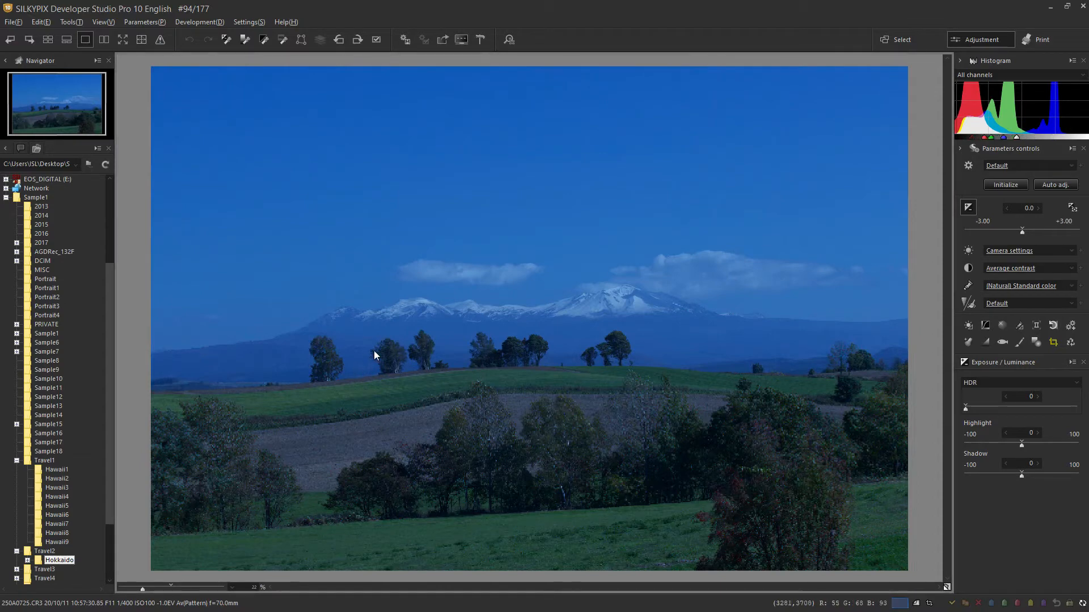
left_click(375, 354)
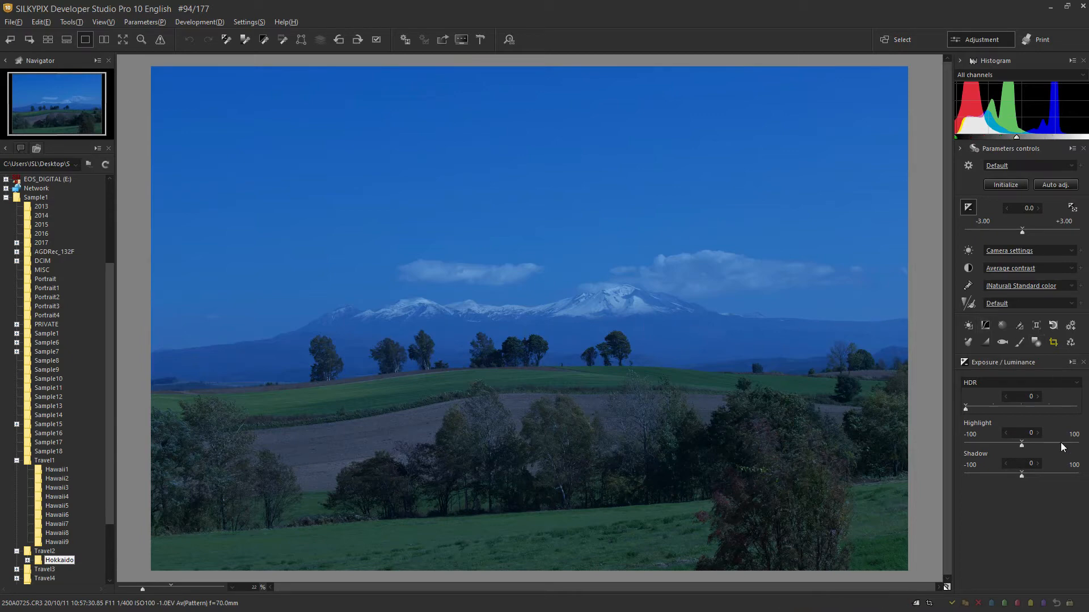
mouse_move(1031, 202)
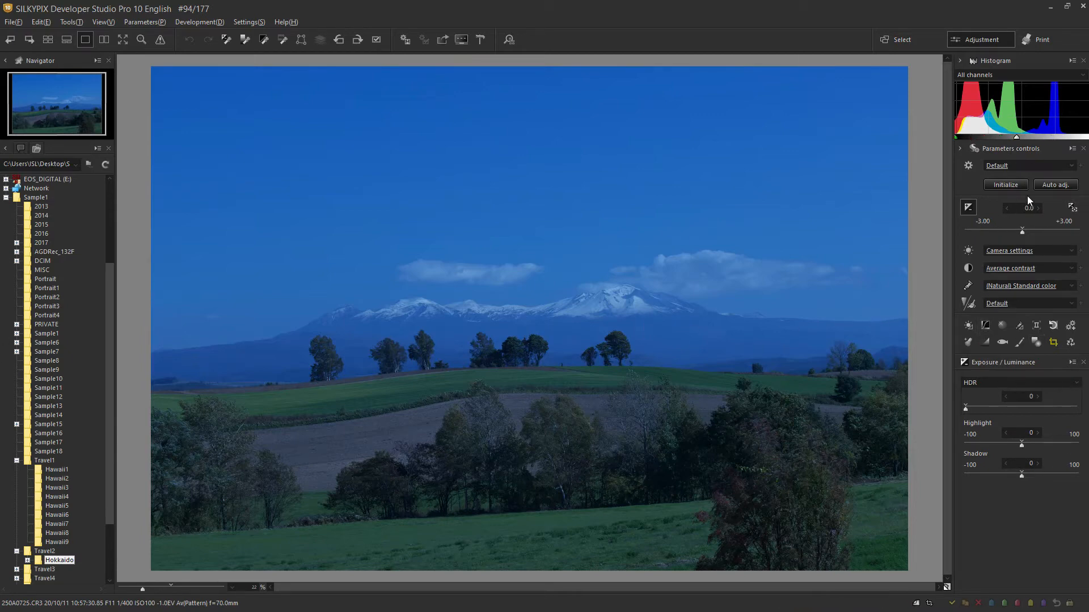
mouse_move(1043, 295)
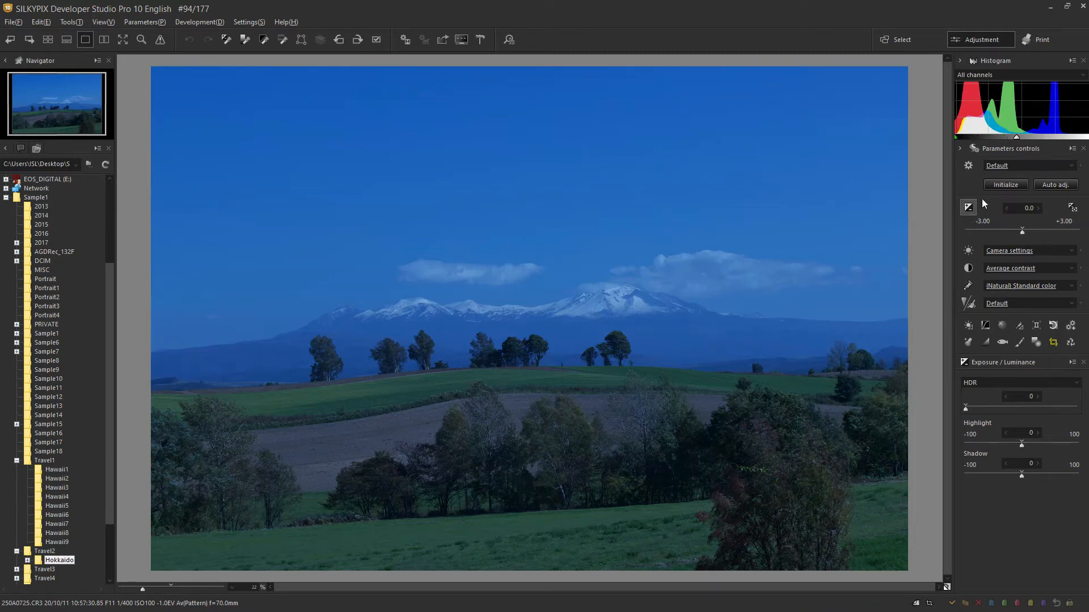
mouse_move(1017, 210)
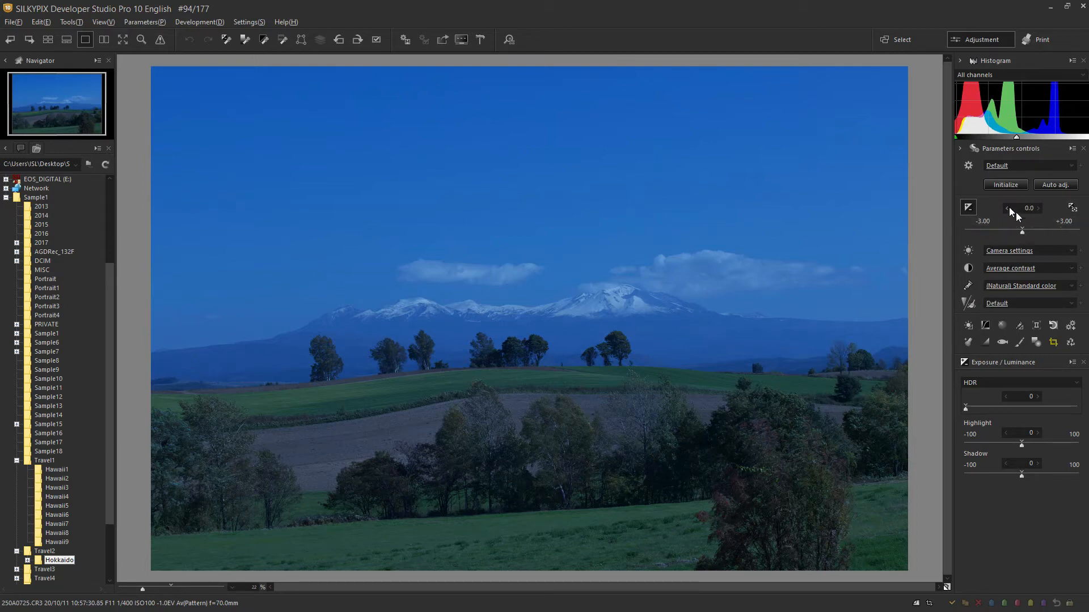
mouse_move(1022, 230)
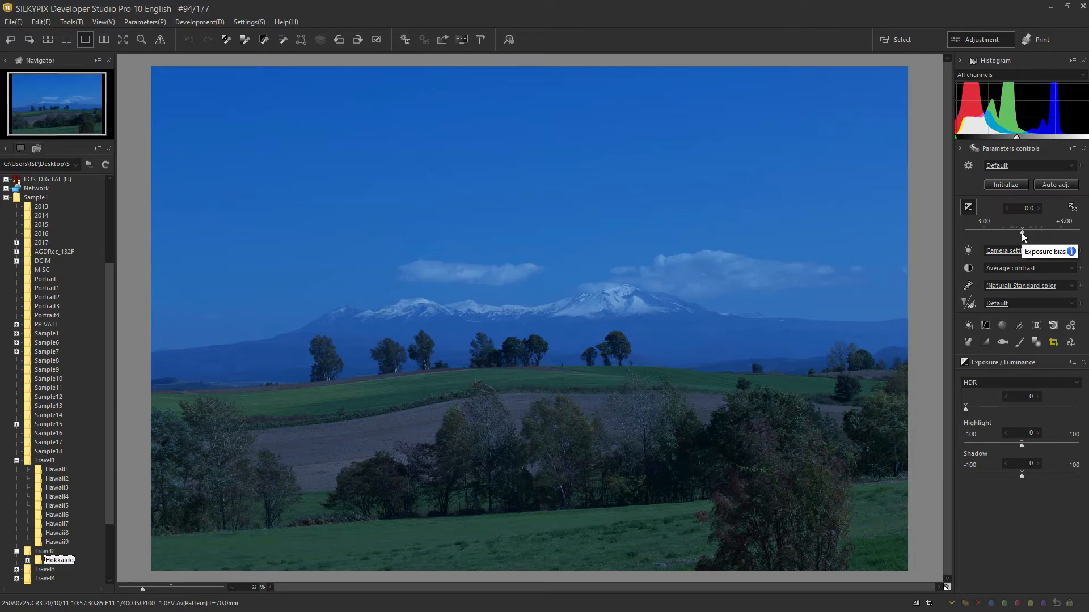
Trial exposure bias between -1.20 and +2.50 and settle it at +1.10.
left_click_drag(1021, 232, 1031, 233)
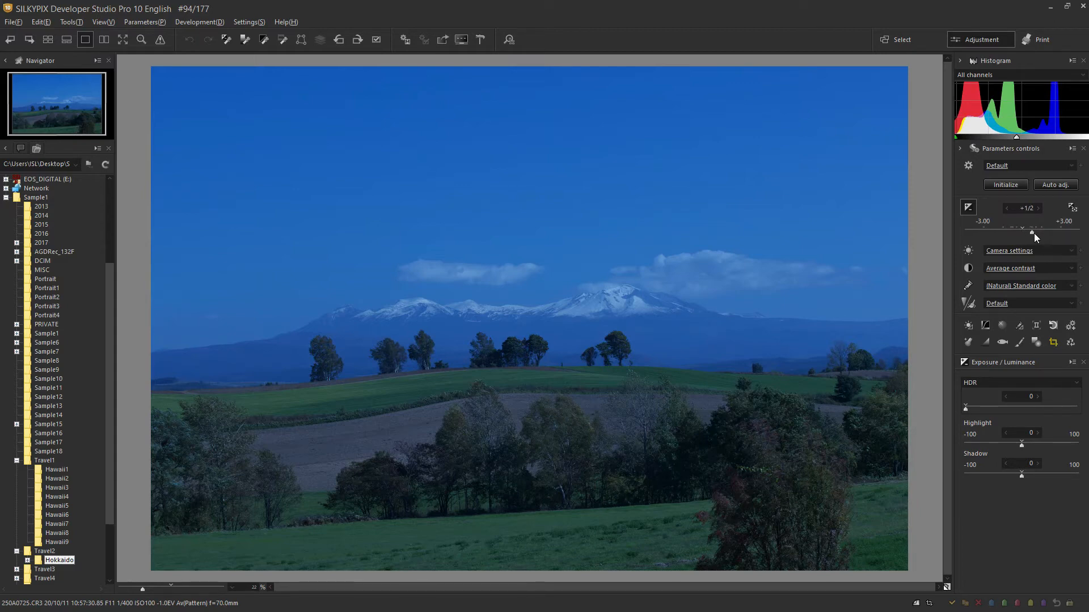
left_click_drag(1031, 235, 1038, 235)
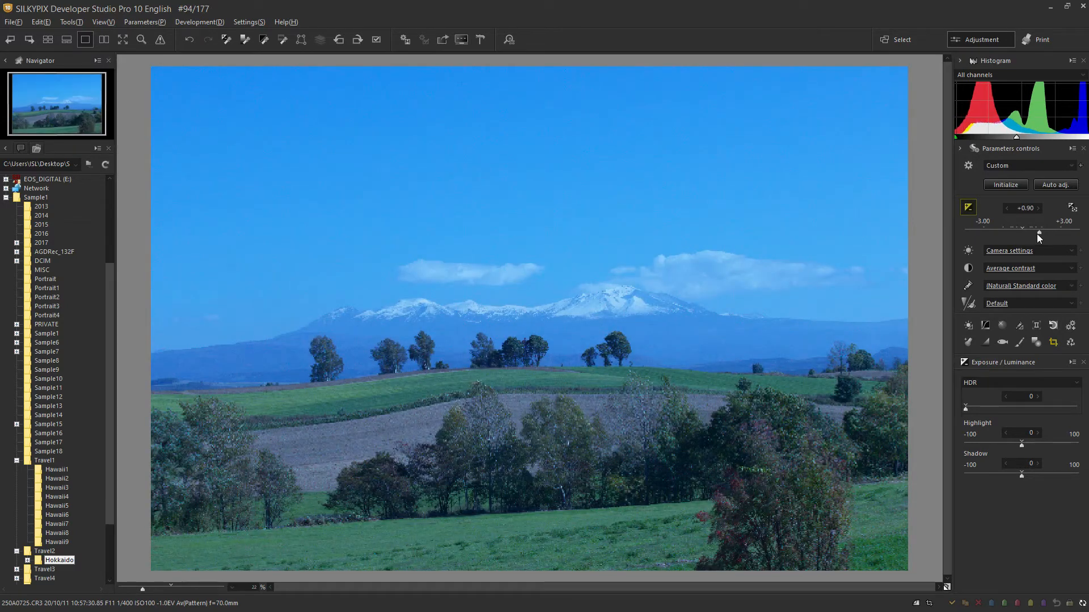
left_click_drag(1040, 230, 1000, 240)
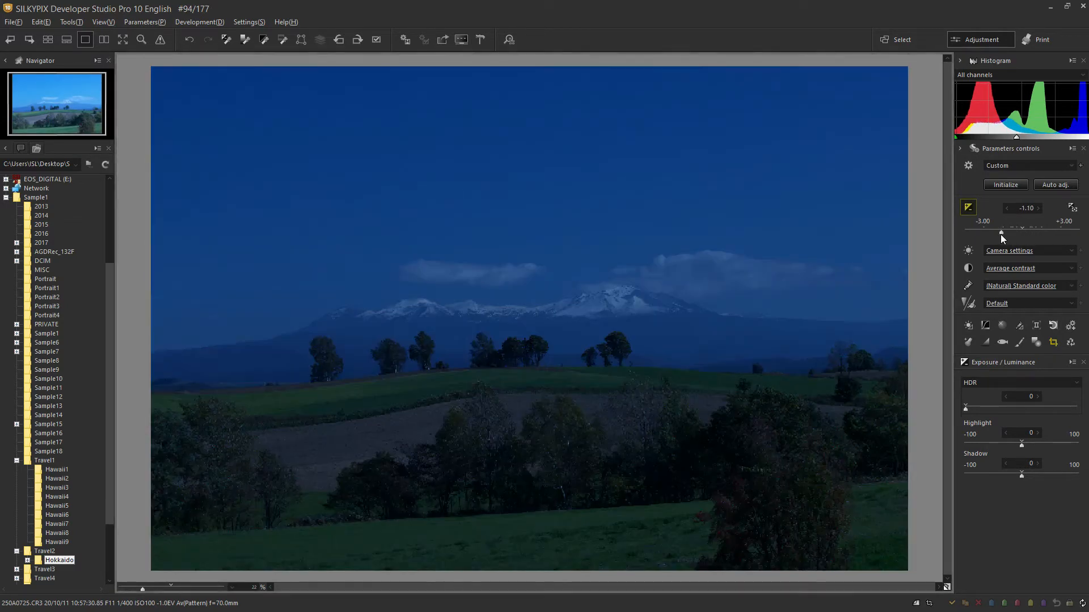
left_click_drag(1000, 234, 1056, 233)
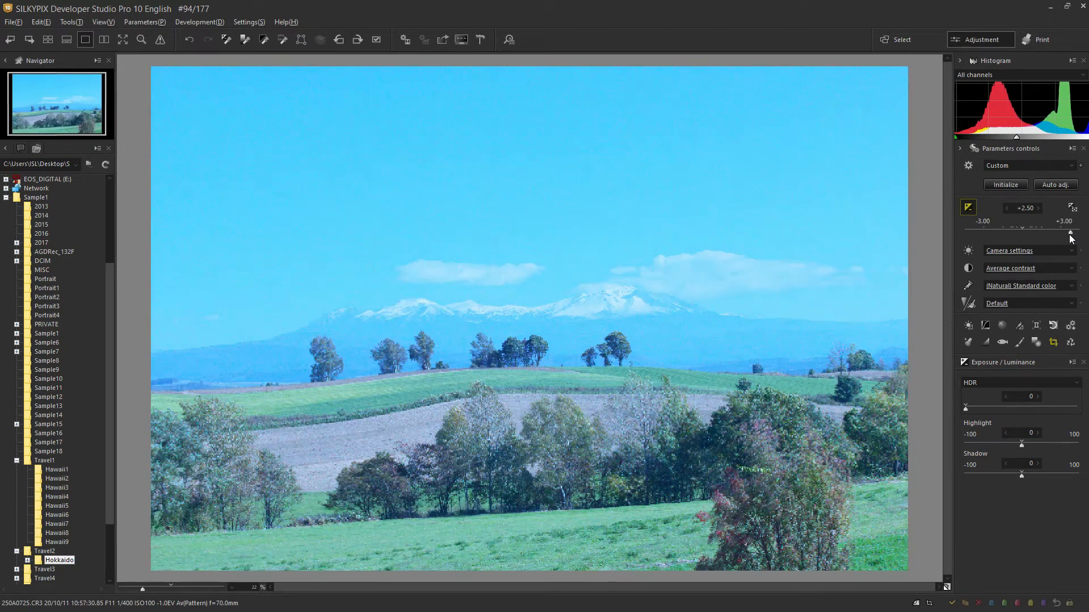
left_click_drag(1034, 228, 1004, 228)
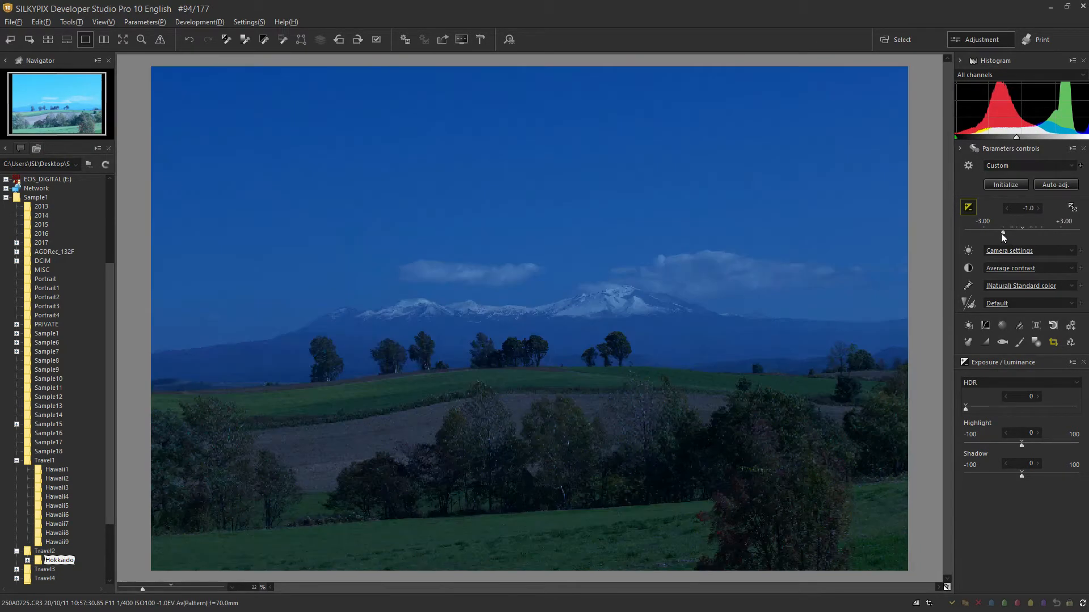
left_click_drag(1003, 232, 998, 233)
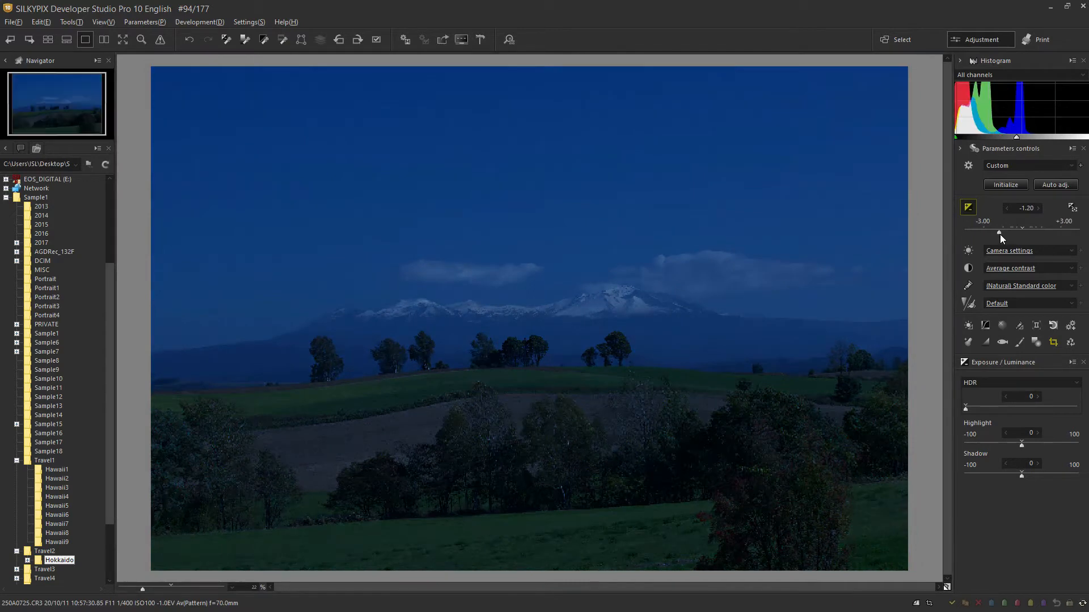
left_click_drag(1001, 234, 1029, 234)
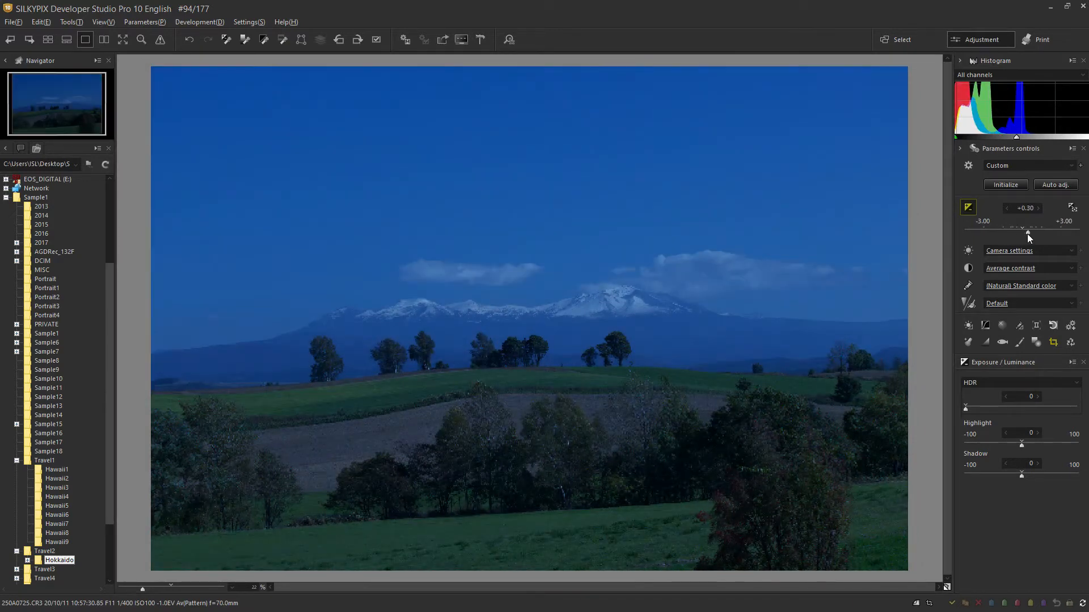
left_click_drag(1029, 229, 1037, 229)
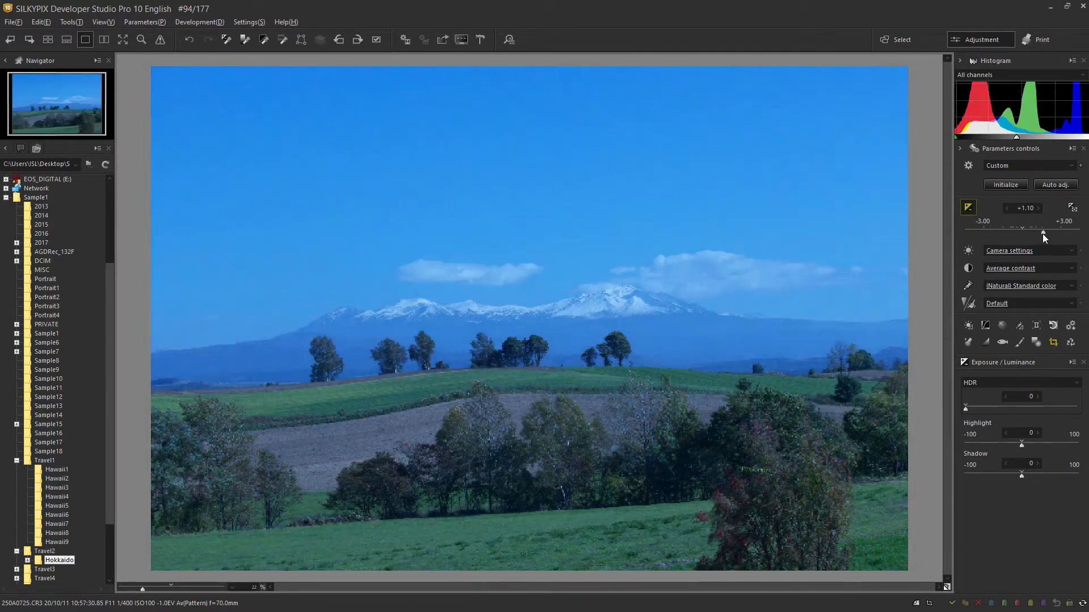
left_click_drag(1048, 230, 1033, 230)
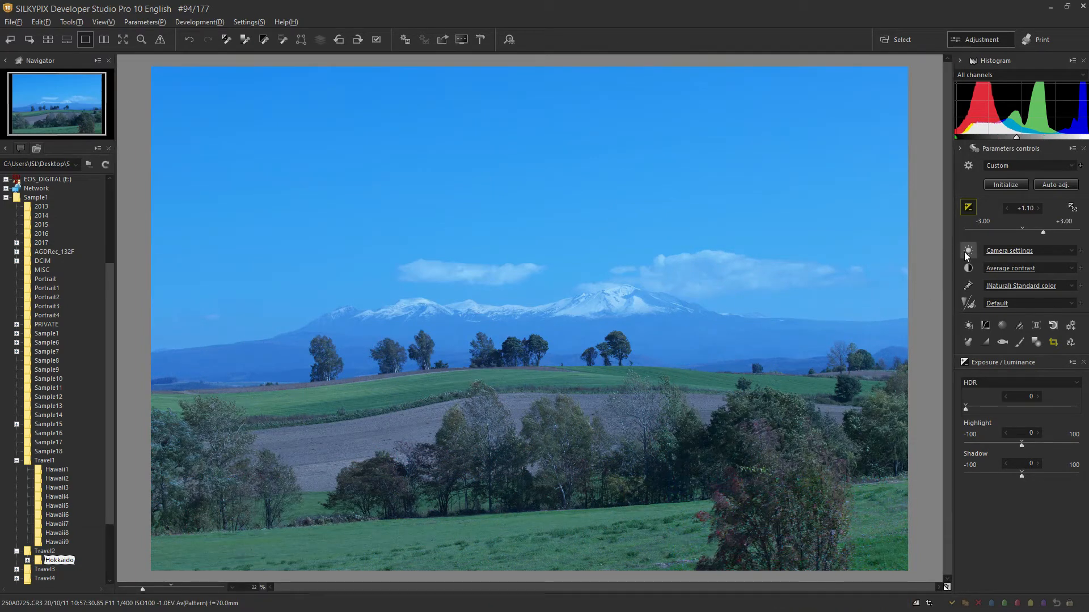
mouse_move(968, 250)
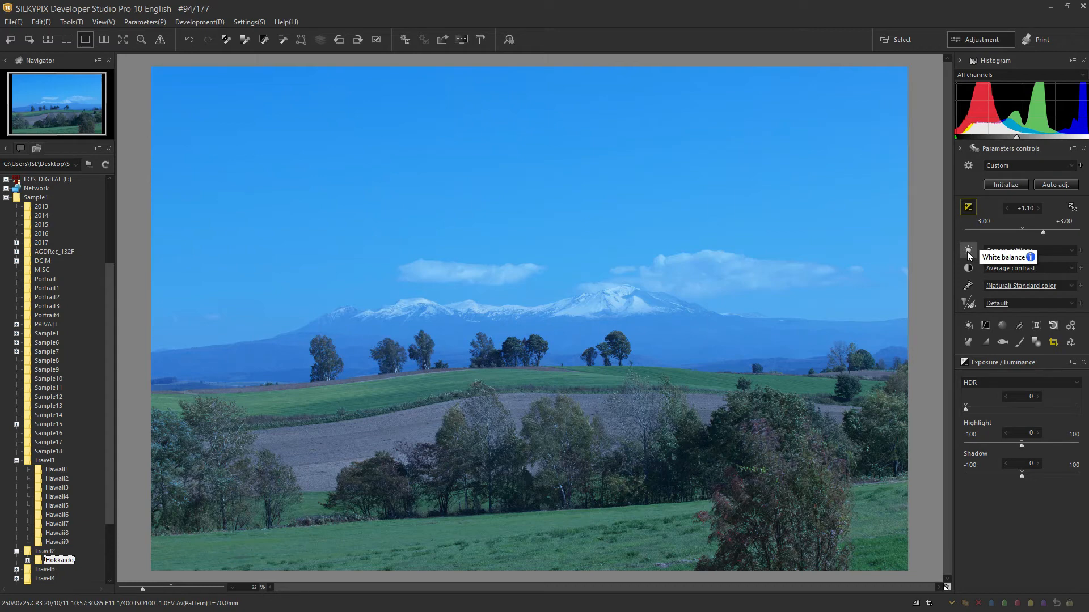
Switch the white balance preset to Auto (Absolute) to remove the blue cast.
left_click(968, 251)
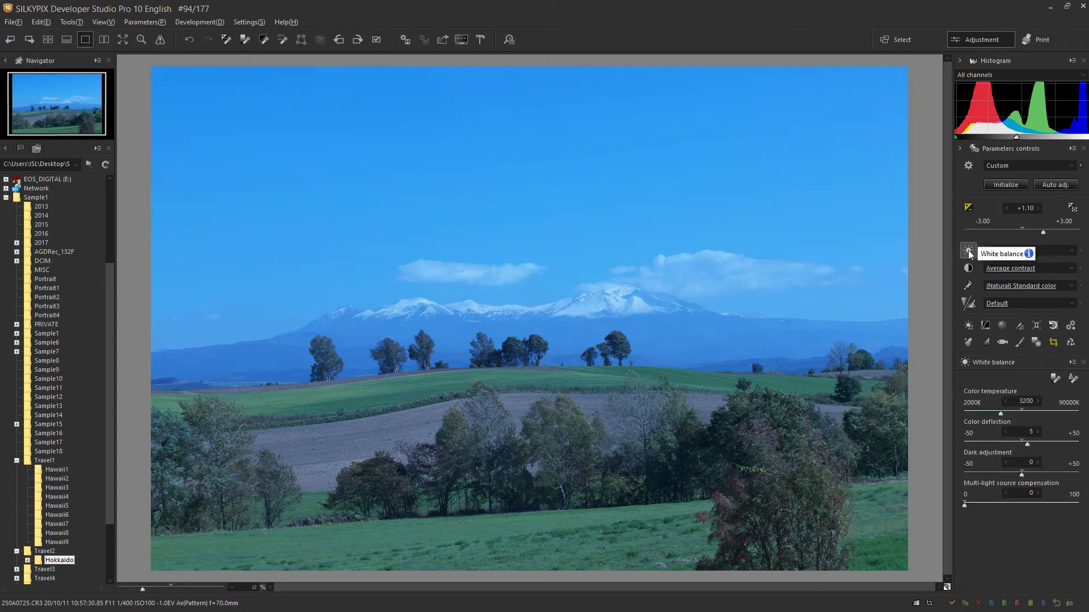
mouse_move(984, 473)
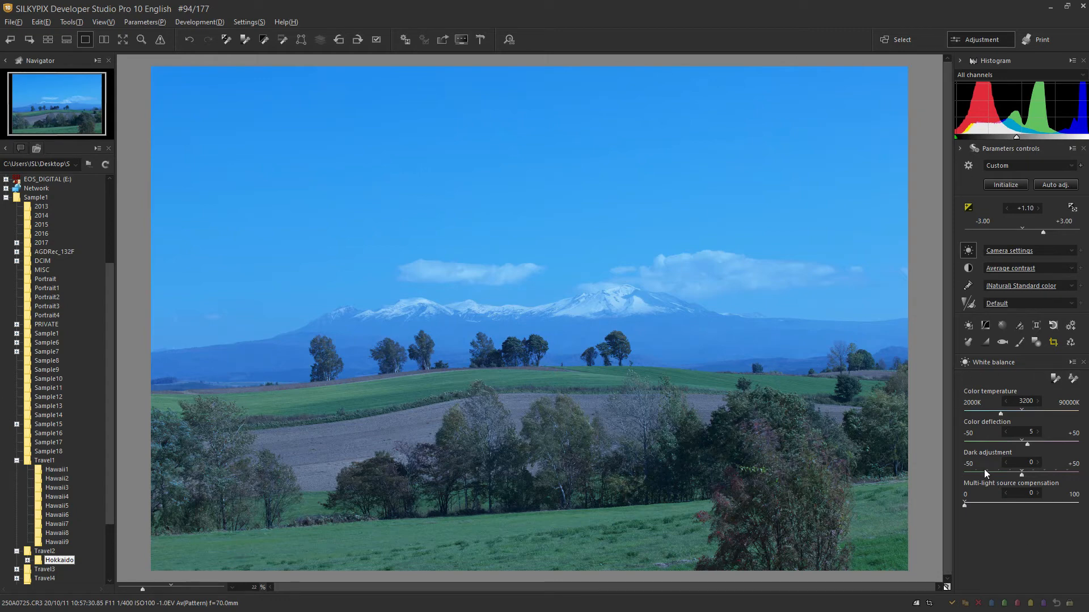
mouse_move(1009, 413)
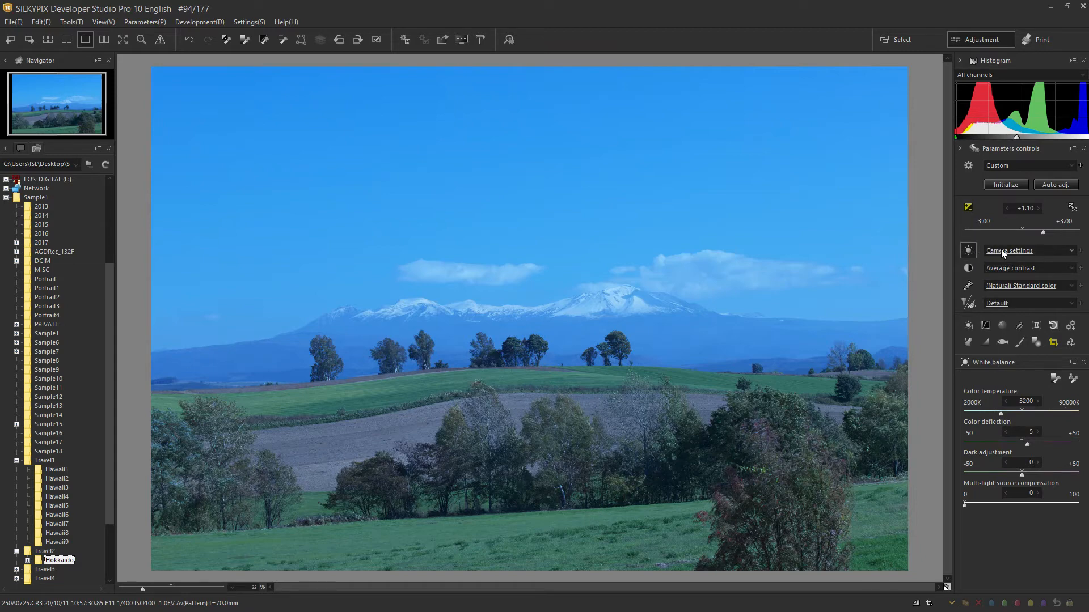
left_click(1008, 251)
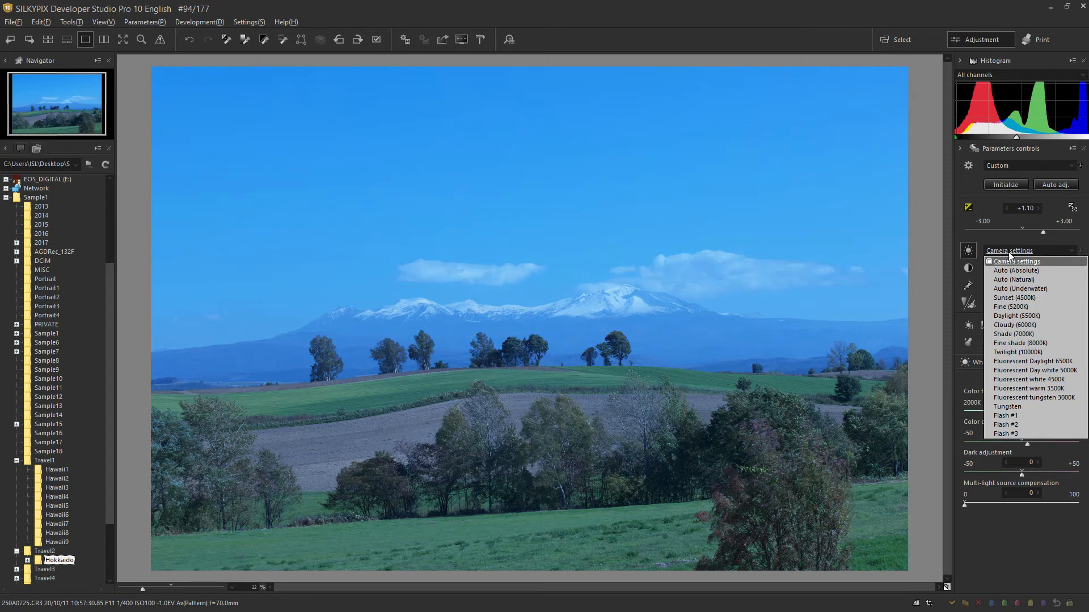
left_click(1015, 270)
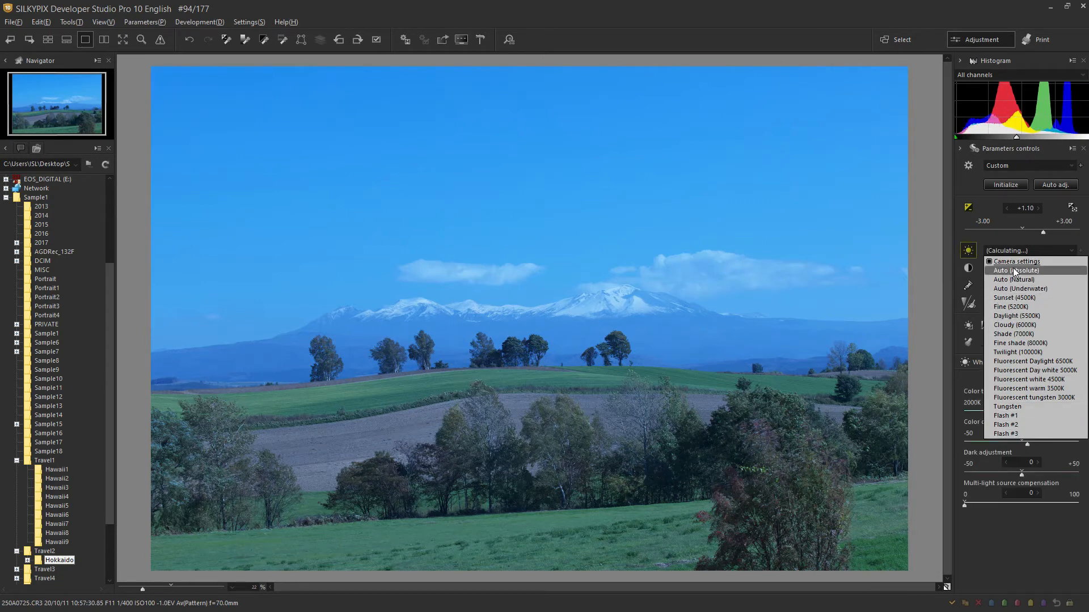
left_click(1015, 271)
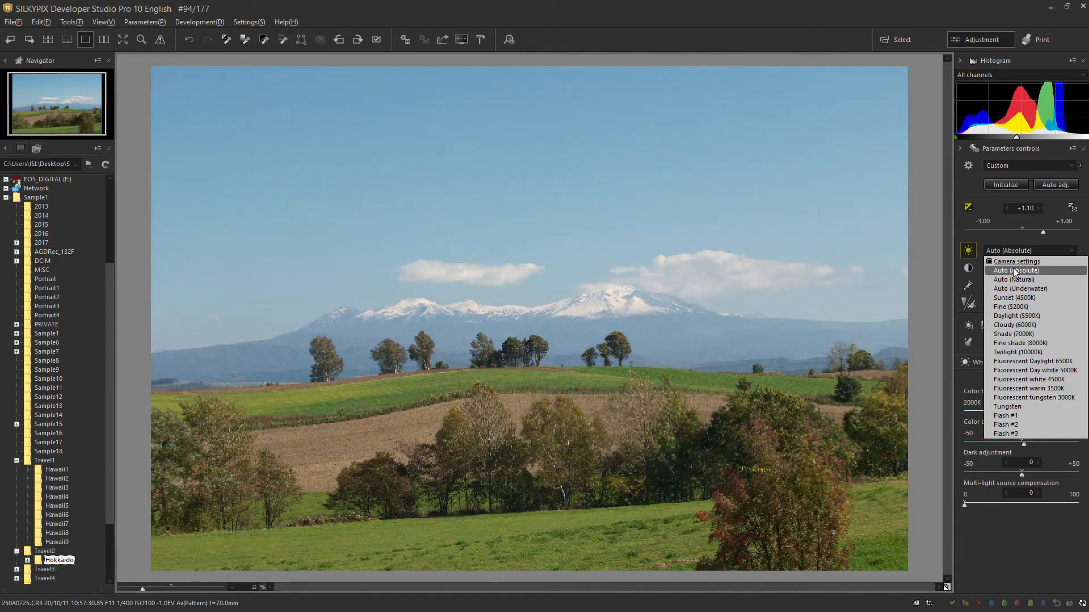
mouse_move(1016, 279)
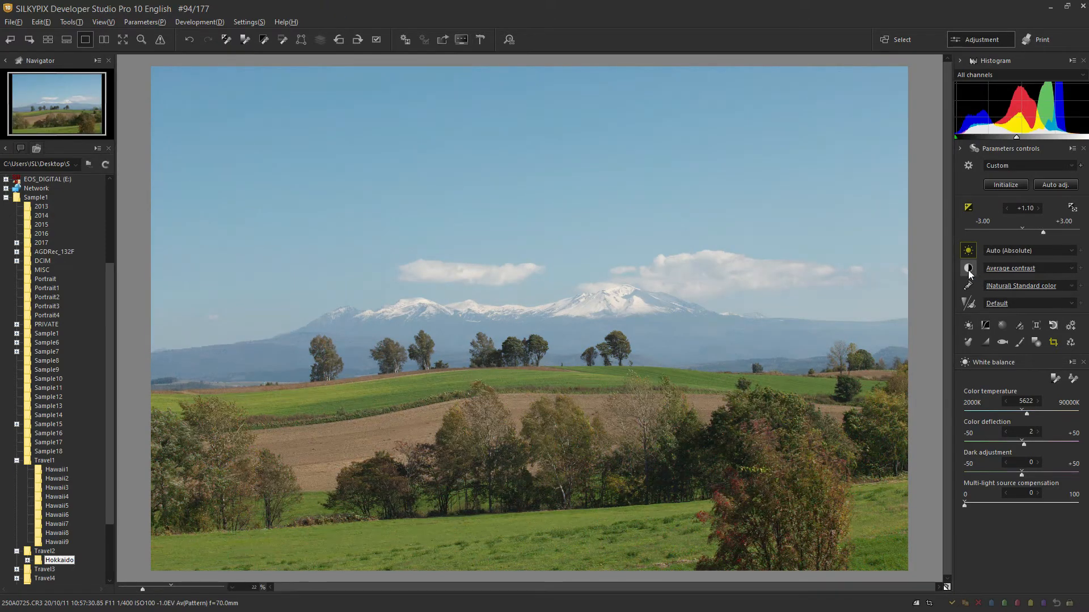
mouse_move(968, 269)
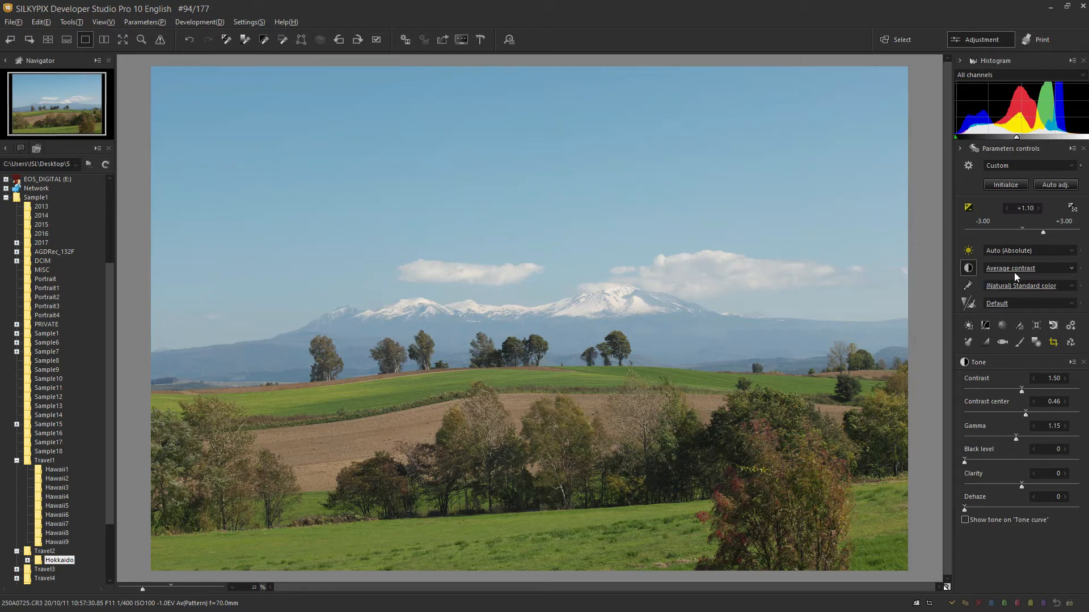
mouse_move(1023, 274)
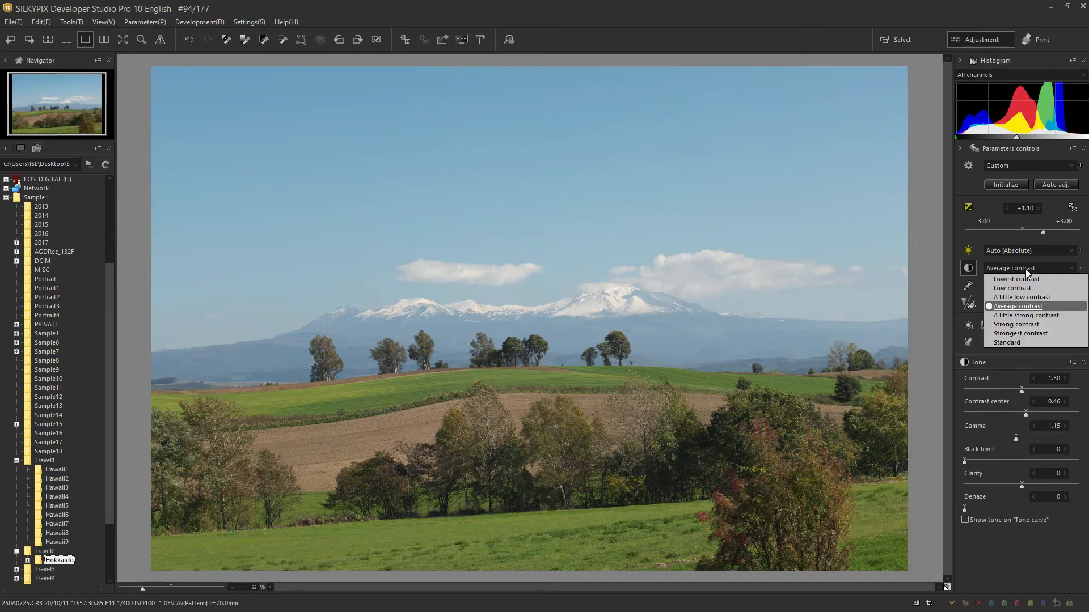
Change the tone preset from Average contrast to Strong contrast.
left_click(1017, 279)
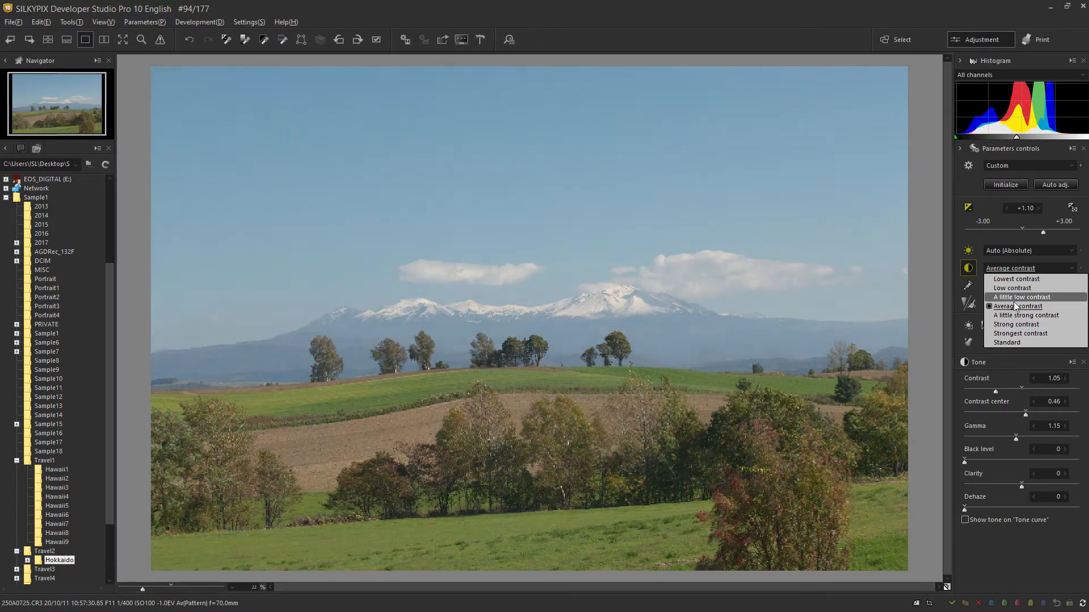
left_click(1021, 334)
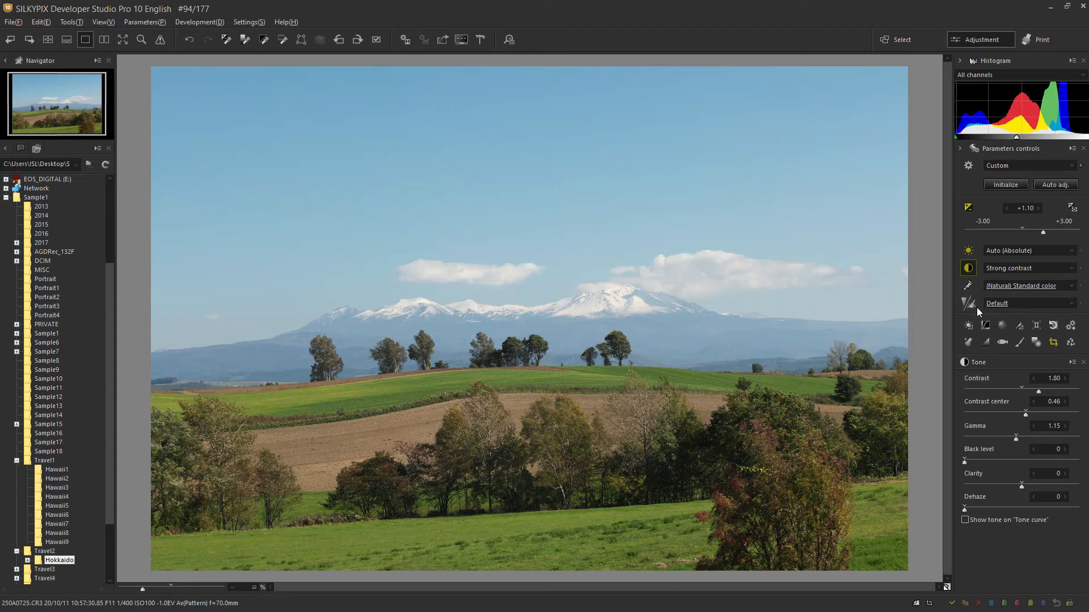
mouse_move(968, 304)
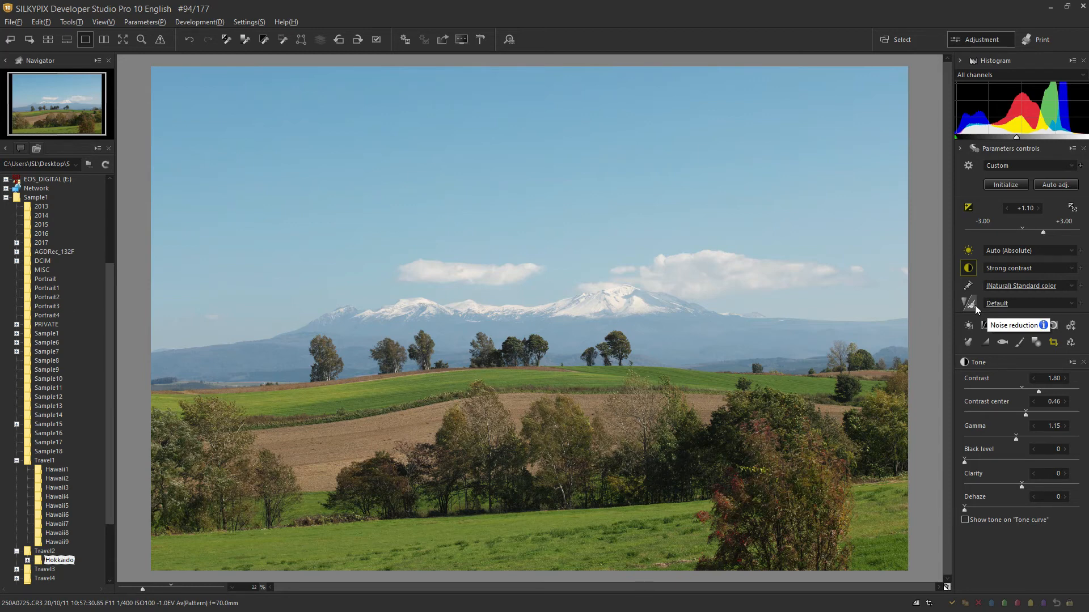
mouse_move(927, 510)
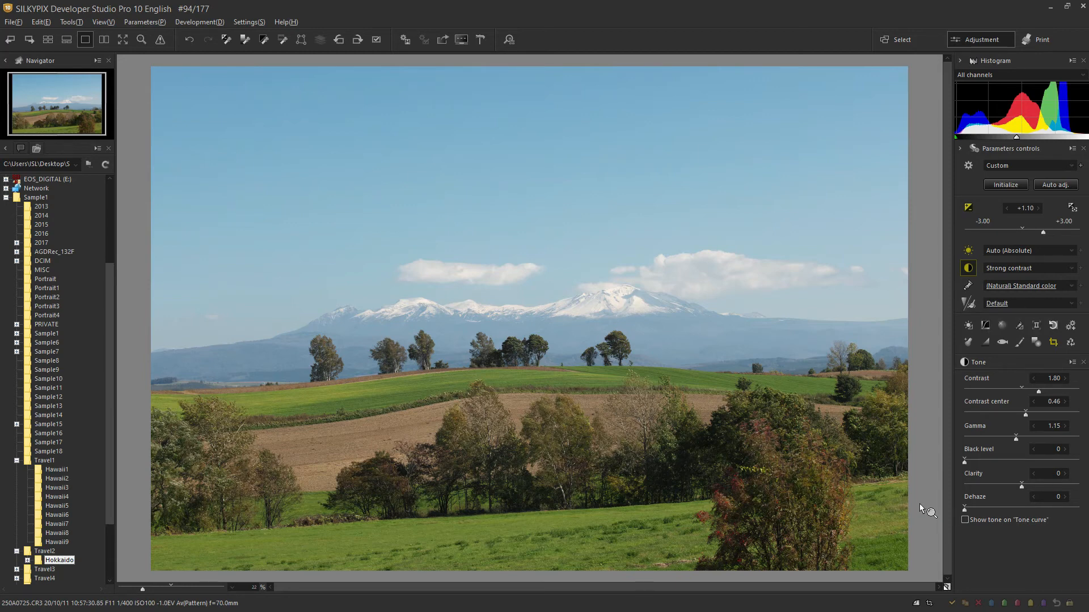
mouse_move(936, 551)
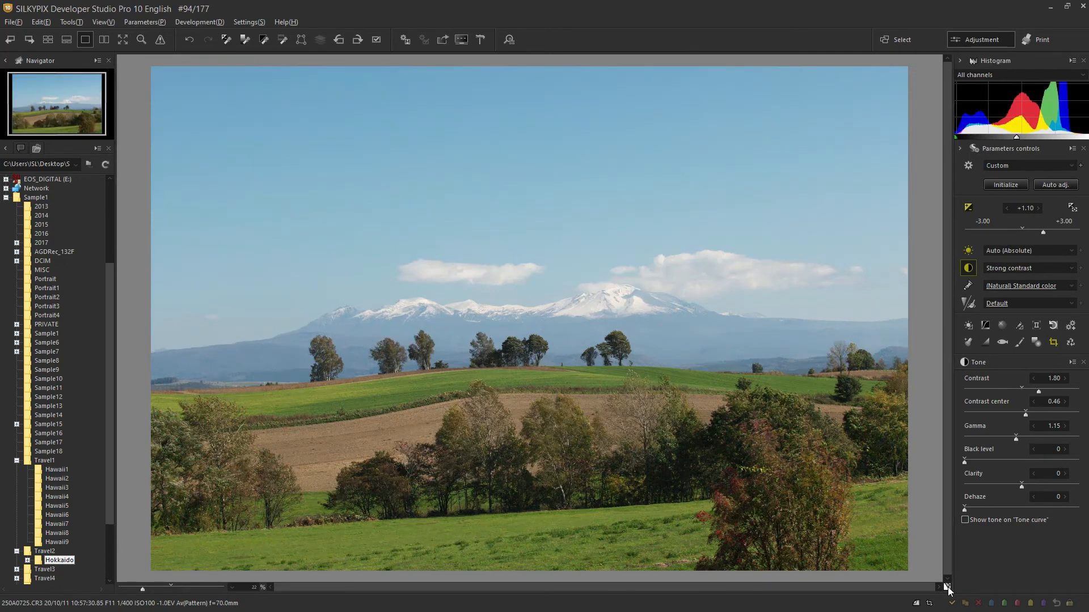
left_click(1004, 185)
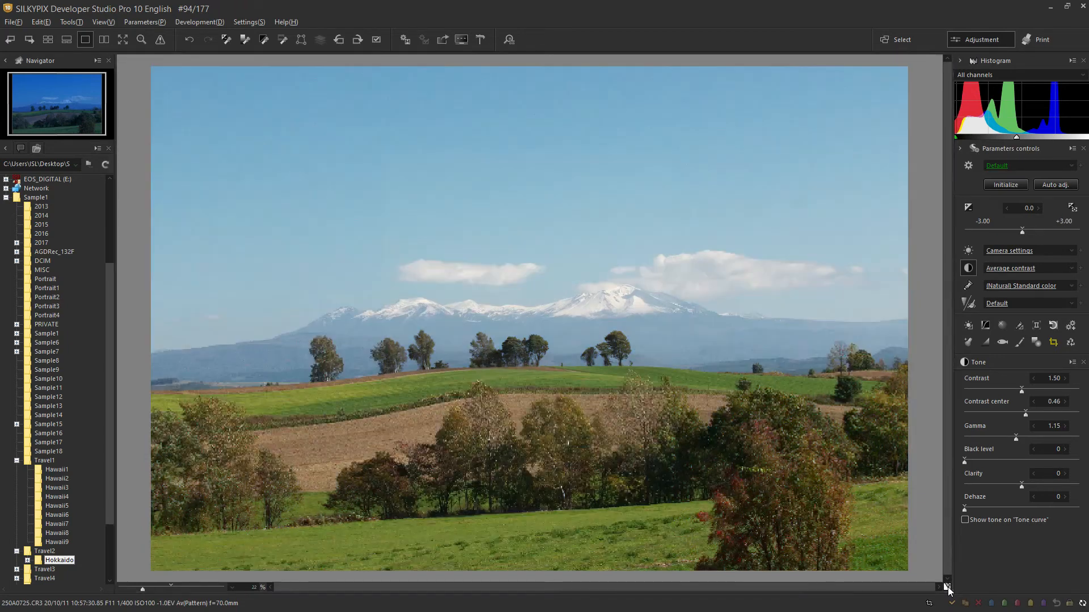
left_click(1055, 185)
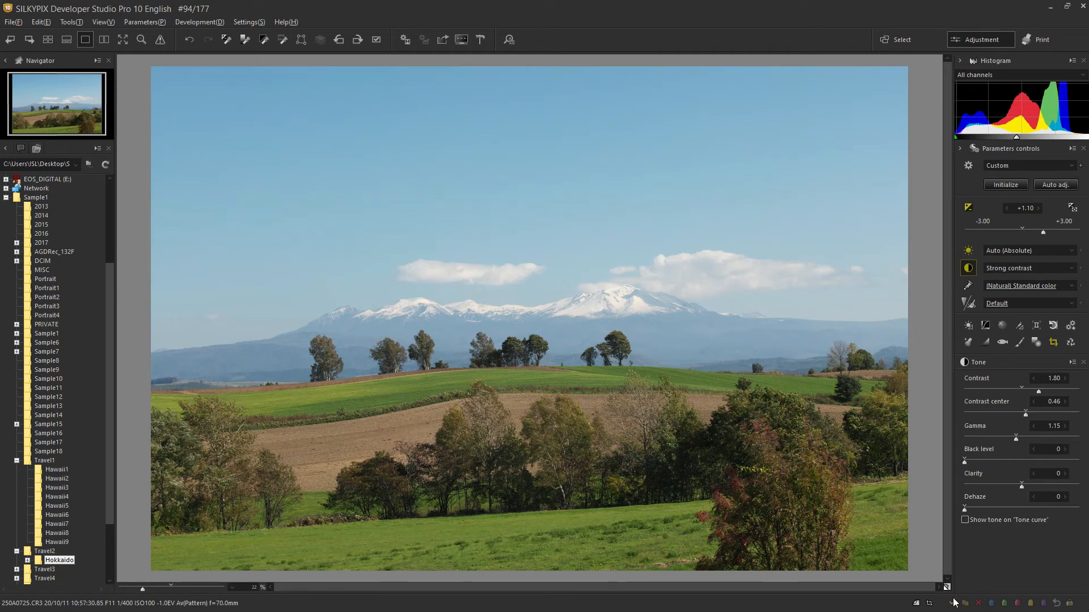
mouse_move(907, 415)
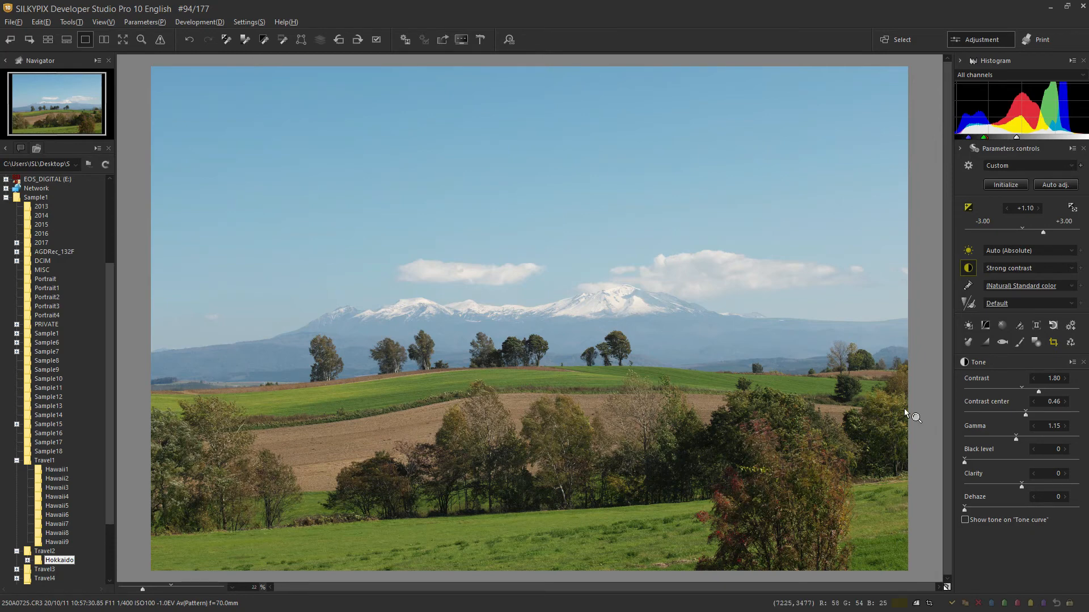
mouse_move(939, 416)
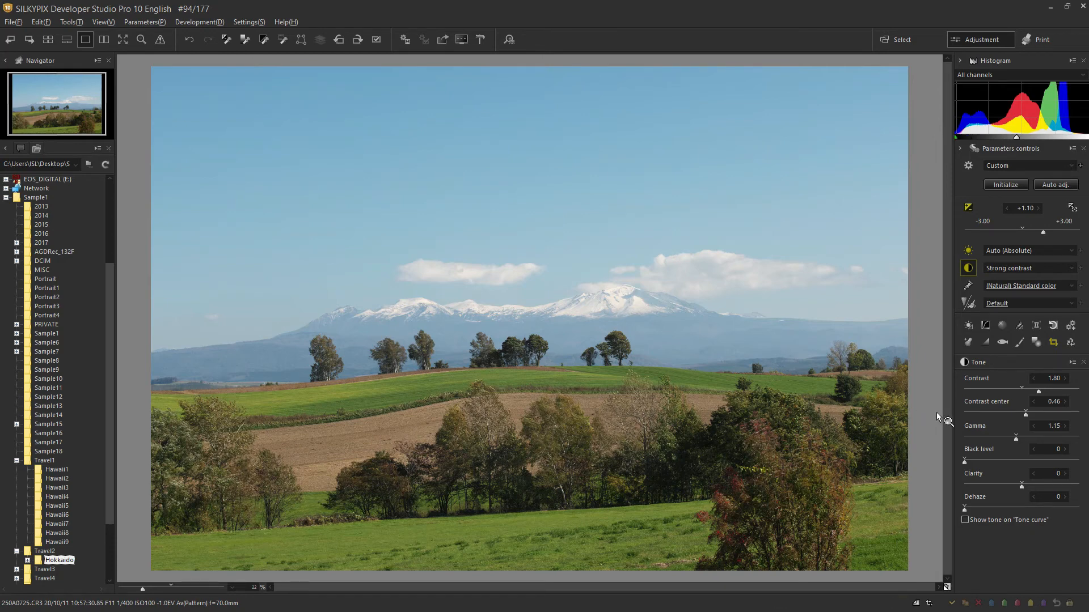
mouse_move(925, 408)
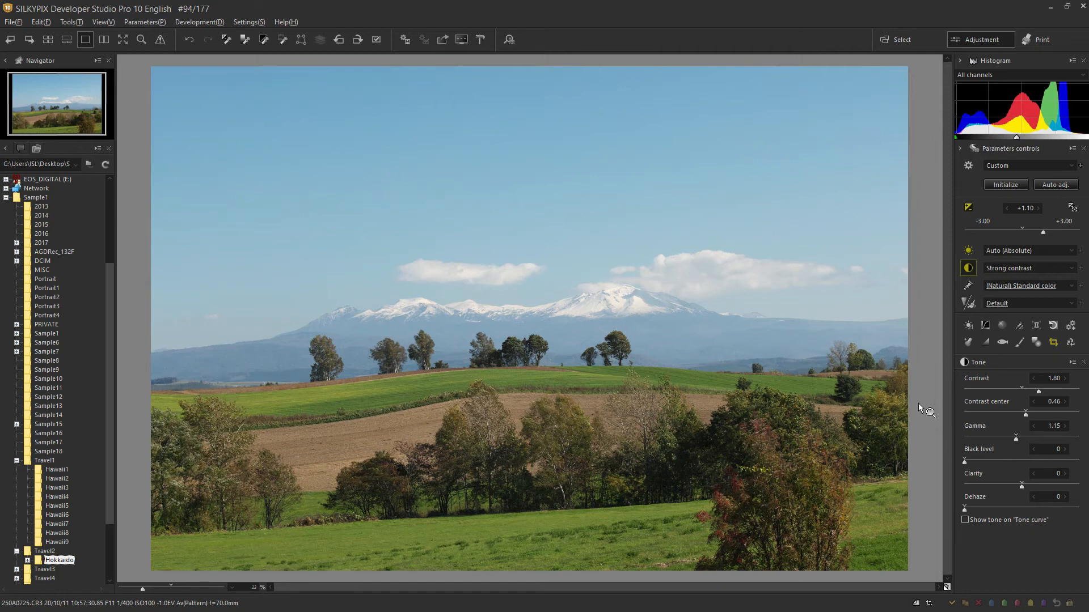
mouse_move(649, 182)
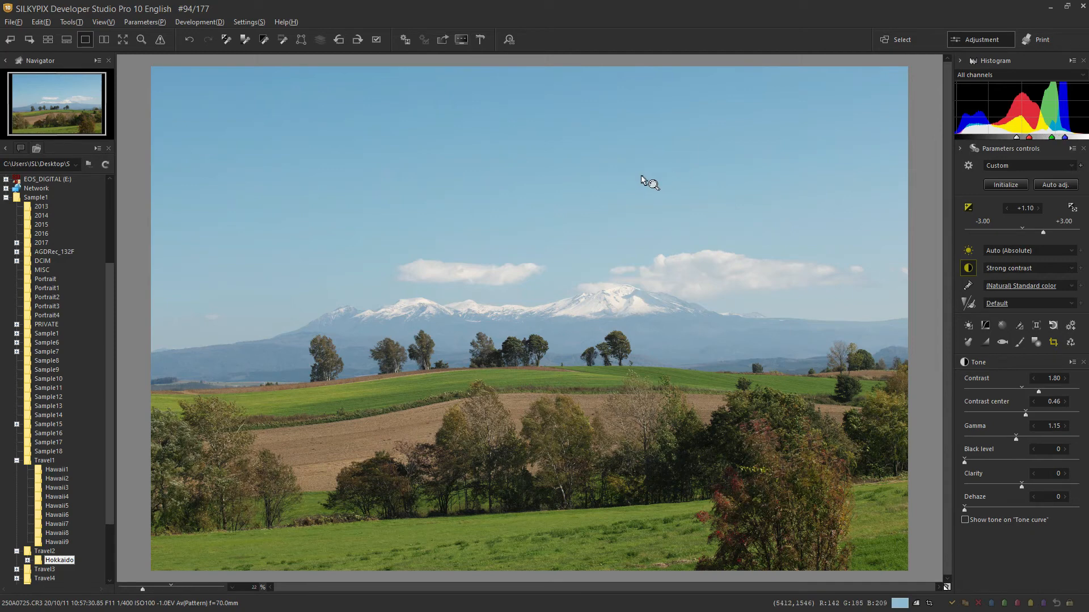
mouse_move(405, 40)
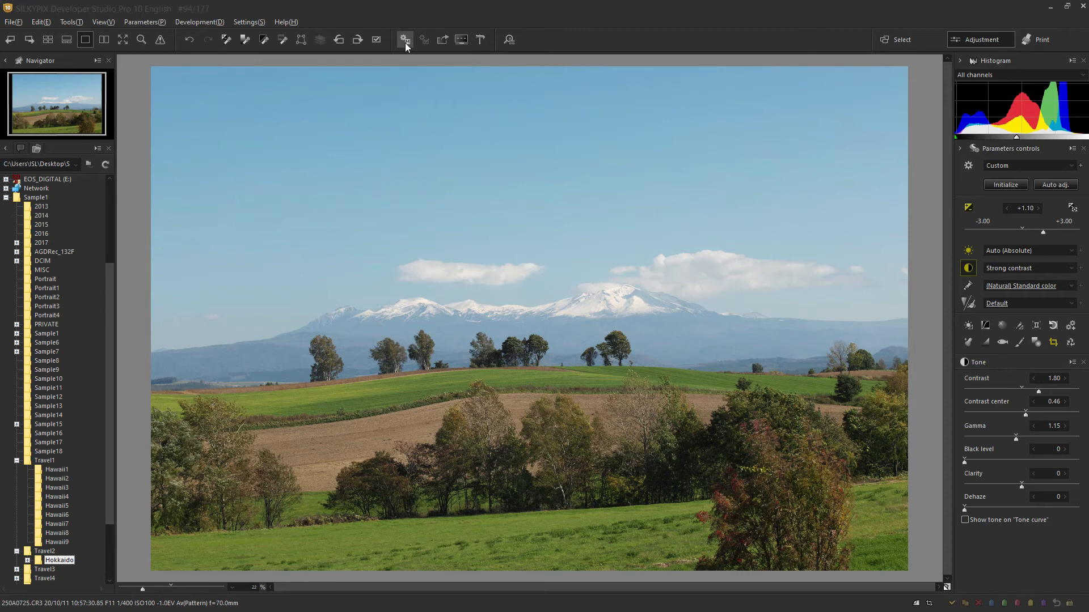
Develop the photo as JPEG 250A0725-88.jpg into the Hokkaido folder.
left_click(403, 39)
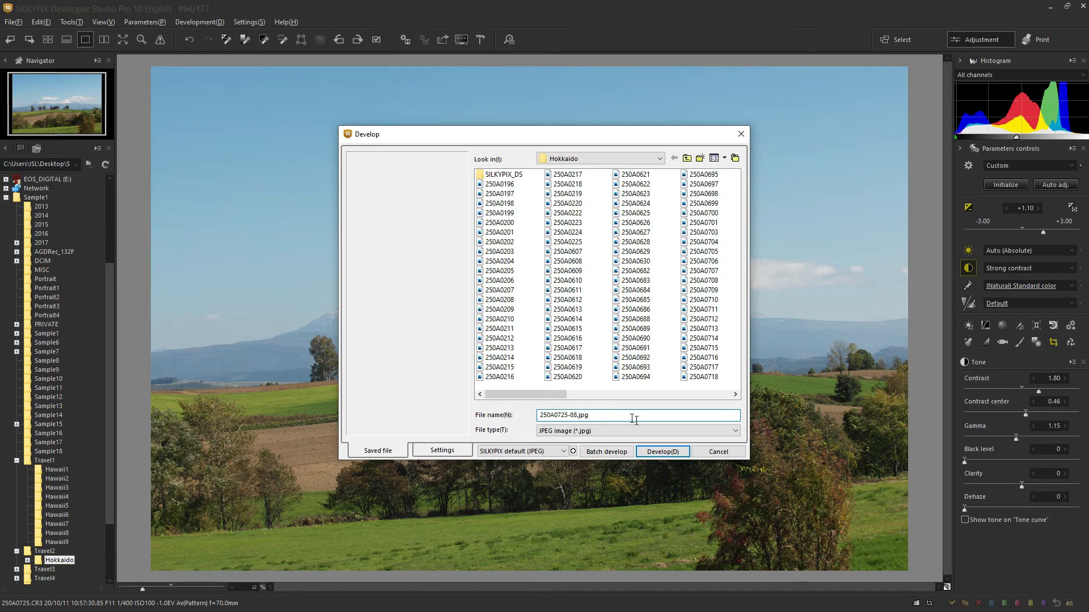
left_click(733, 431)
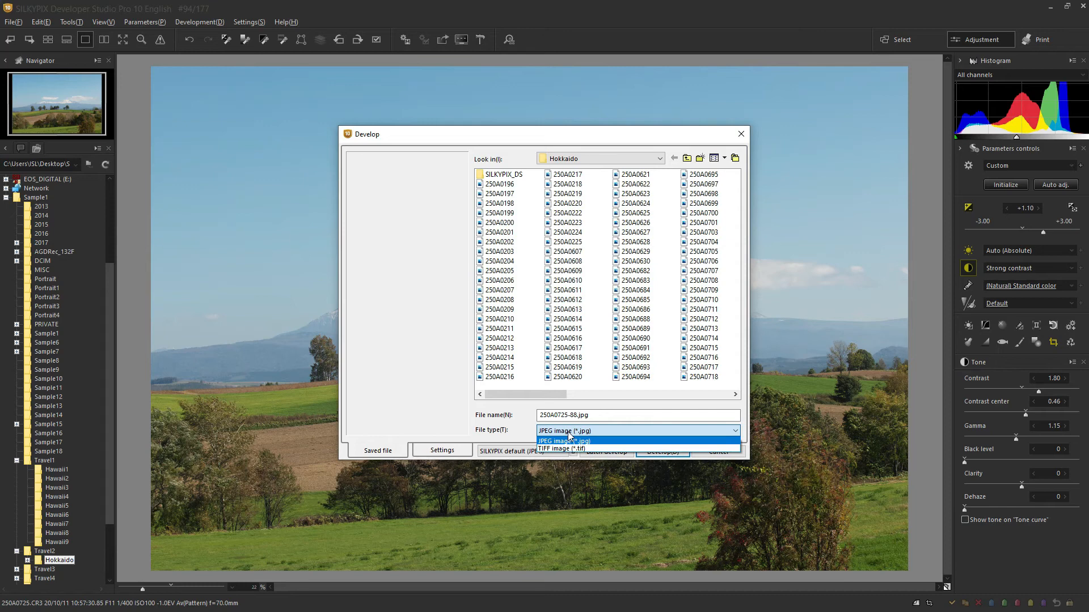
mouse_move(563, 450)
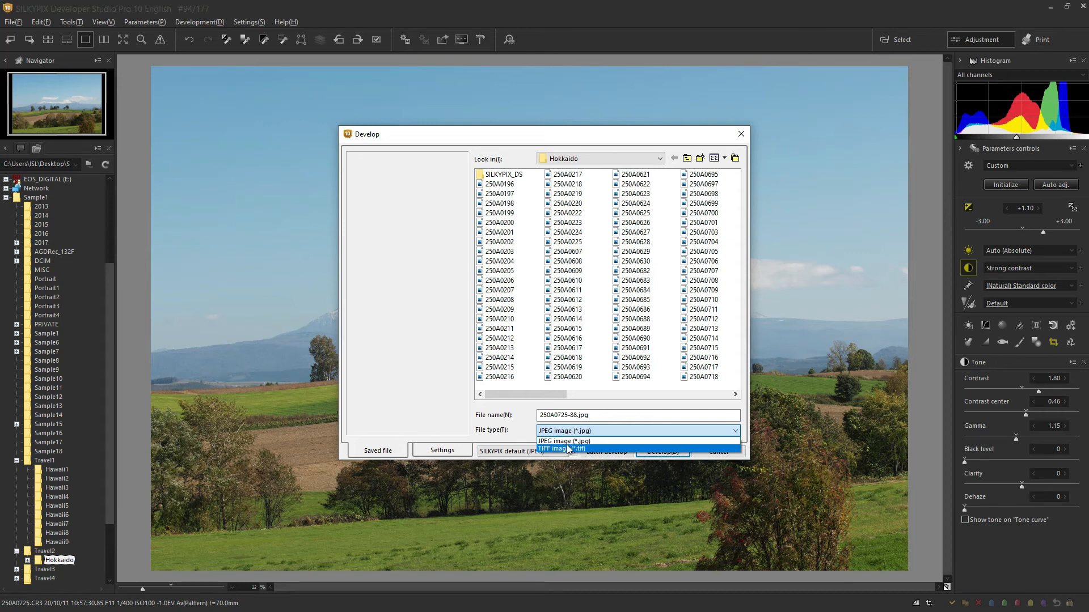
mouse_move(562, 441)
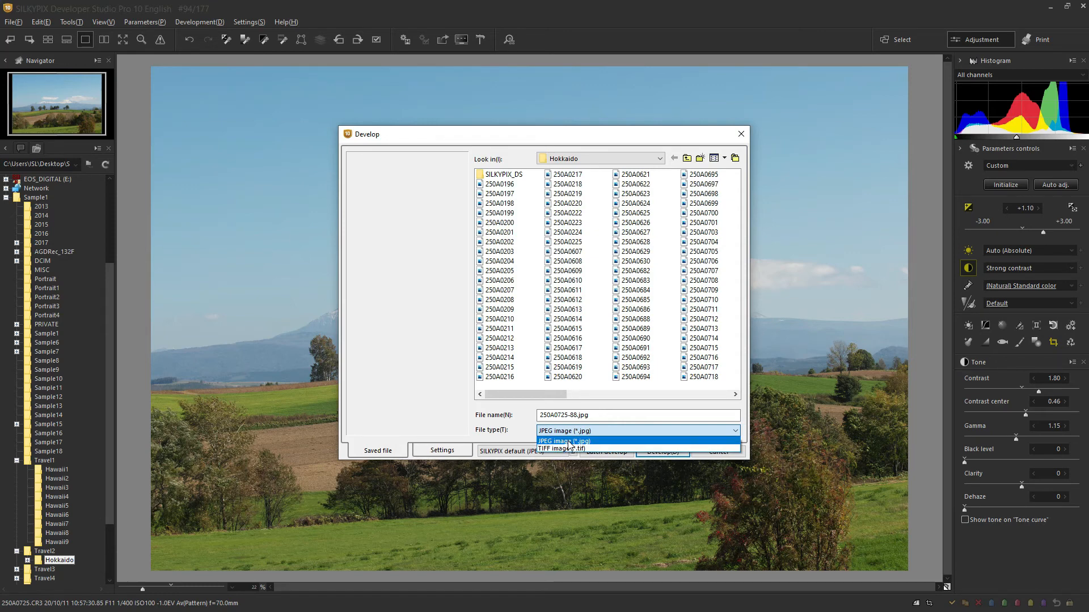
left_click(563, 431)
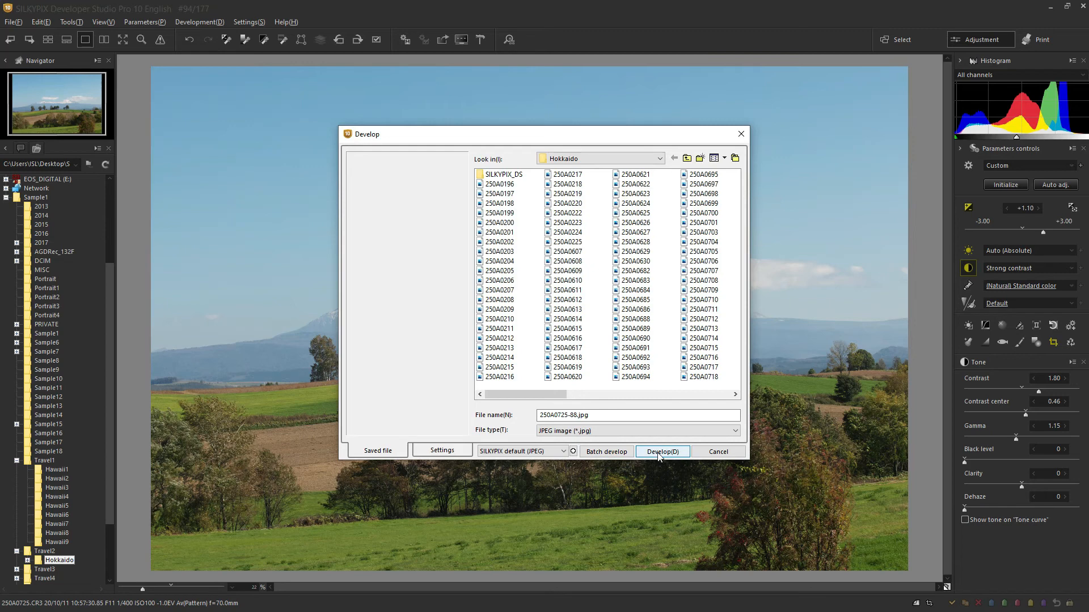
left_click(660, 451)
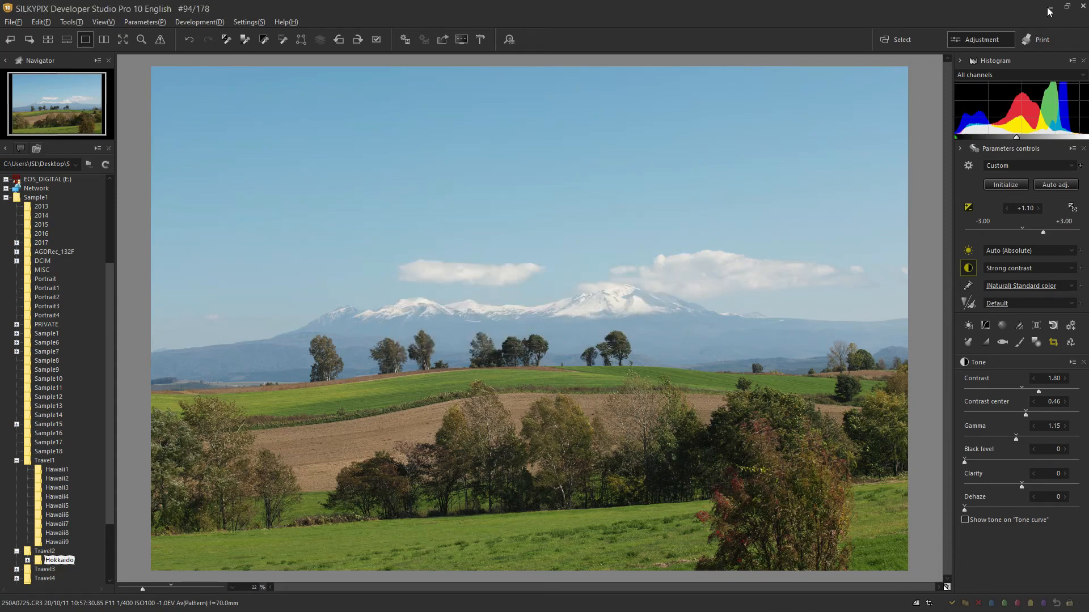
Browse from the desktop through Sample1 and Travel2 into Hokkaido, scrolling to the 250A0725-88 JPEG.
left_click(1081, 8)
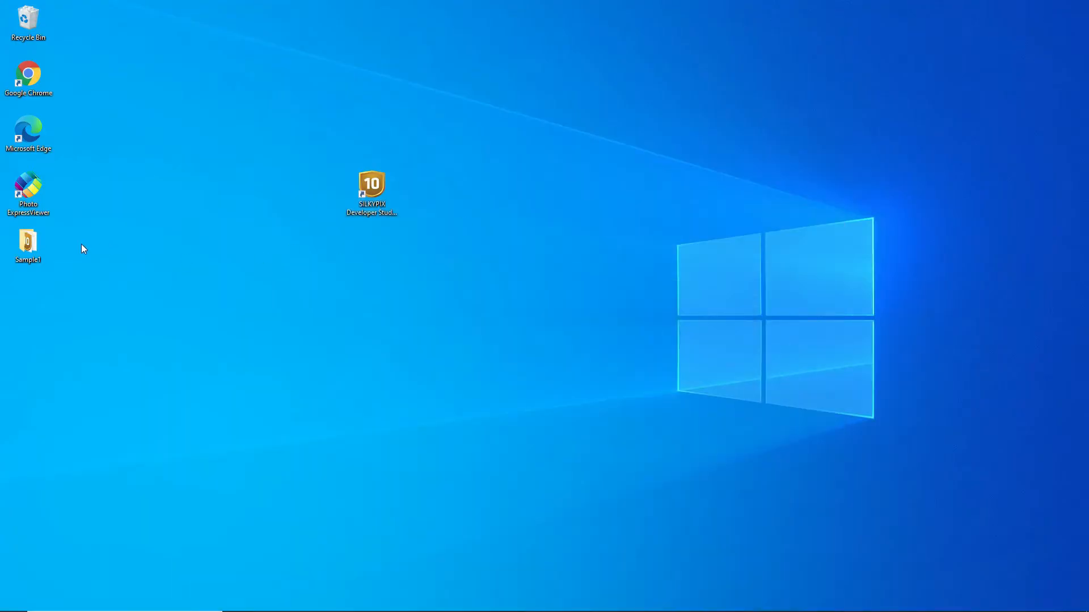
double_click(27, 243)
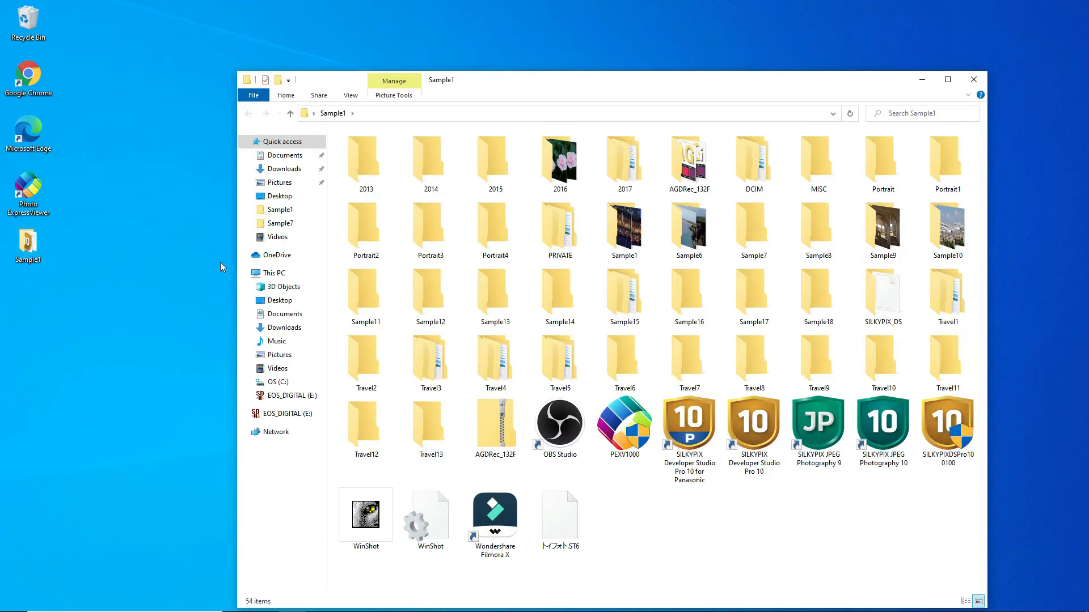
double_click(365, 362)
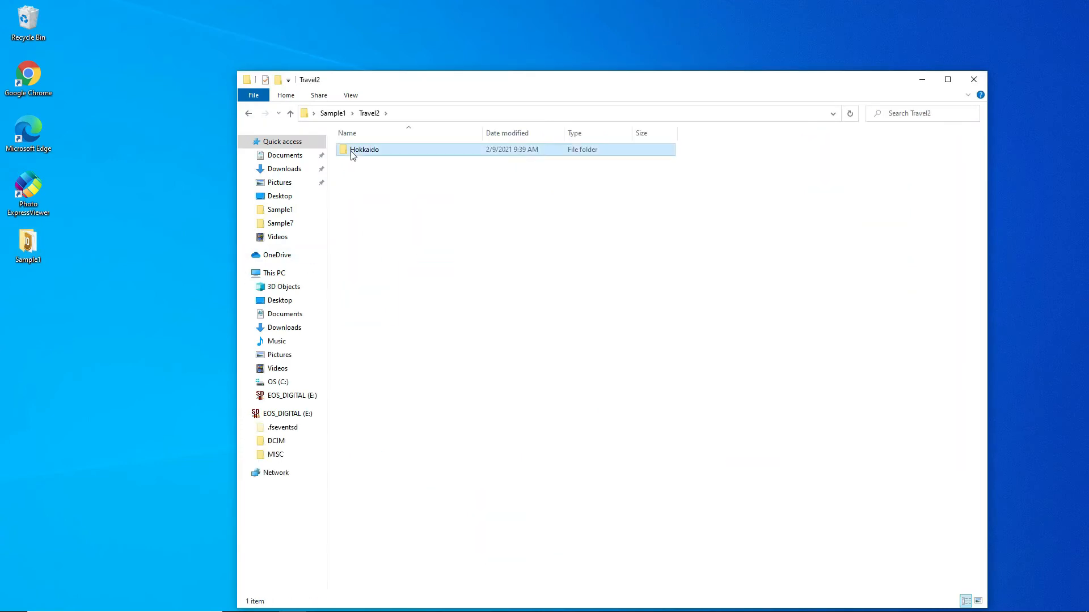
double_click(365, 150)
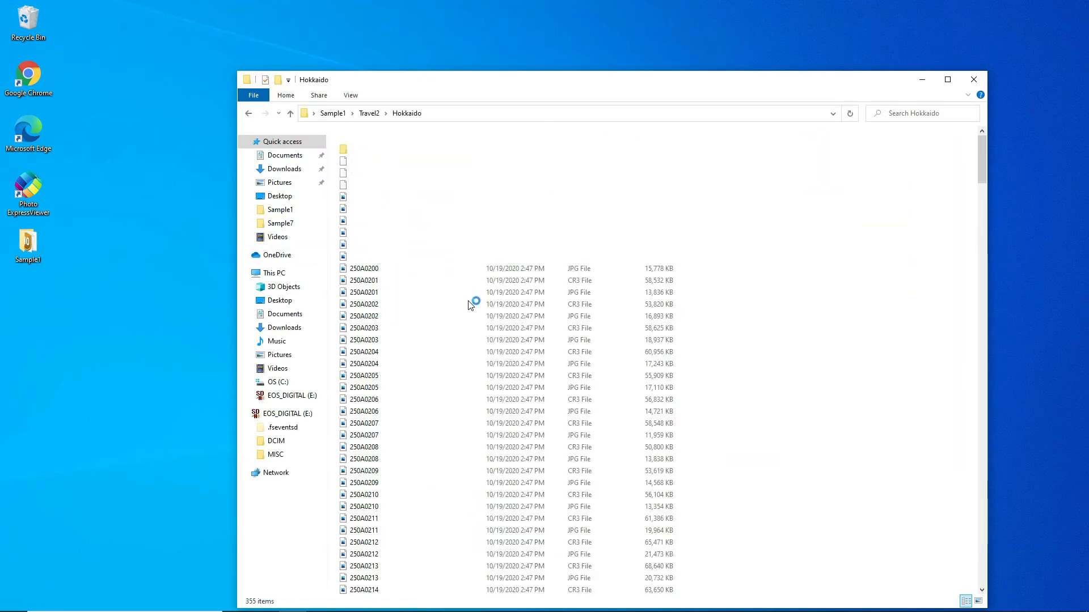
scroll("down", 3)
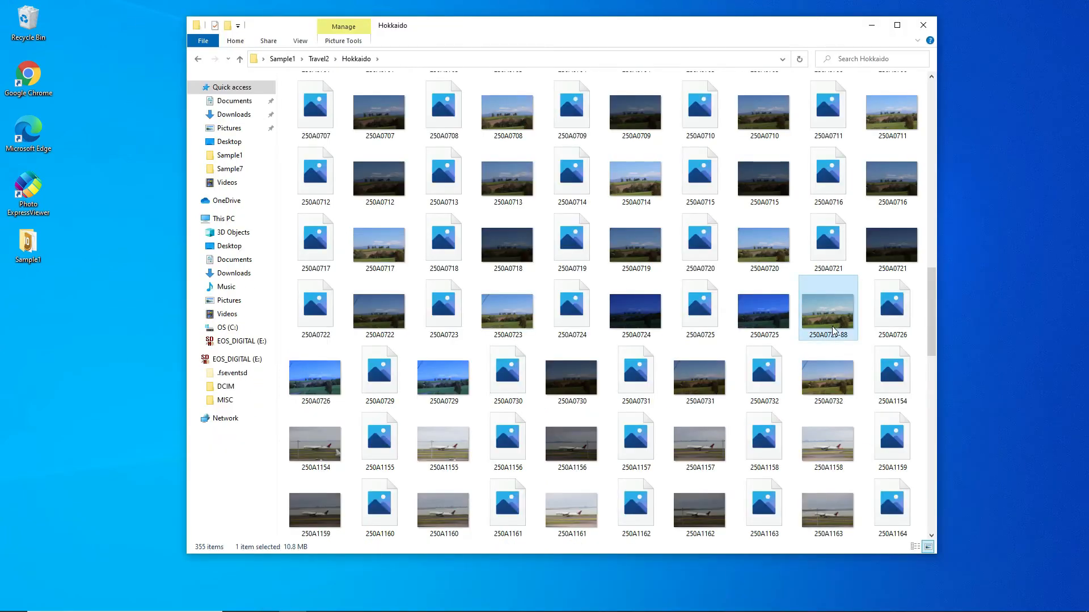
mouse_move(828, 316)
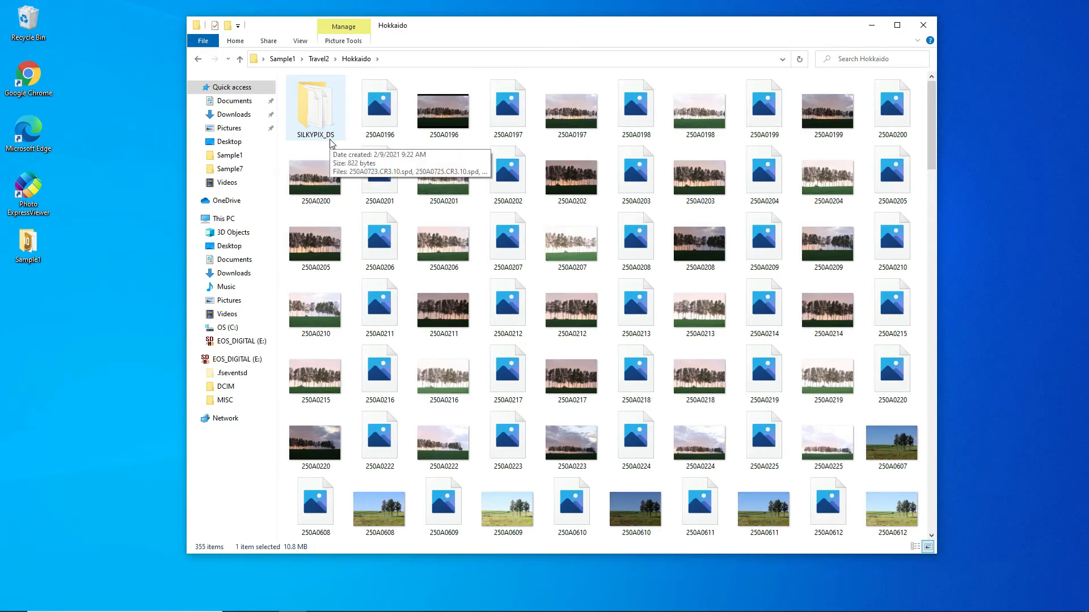
Inspect the three .spd files in SILKYPIX_DS, return to Hokkaido, then switch back to SILKYPIX.
double_click(314, 104)
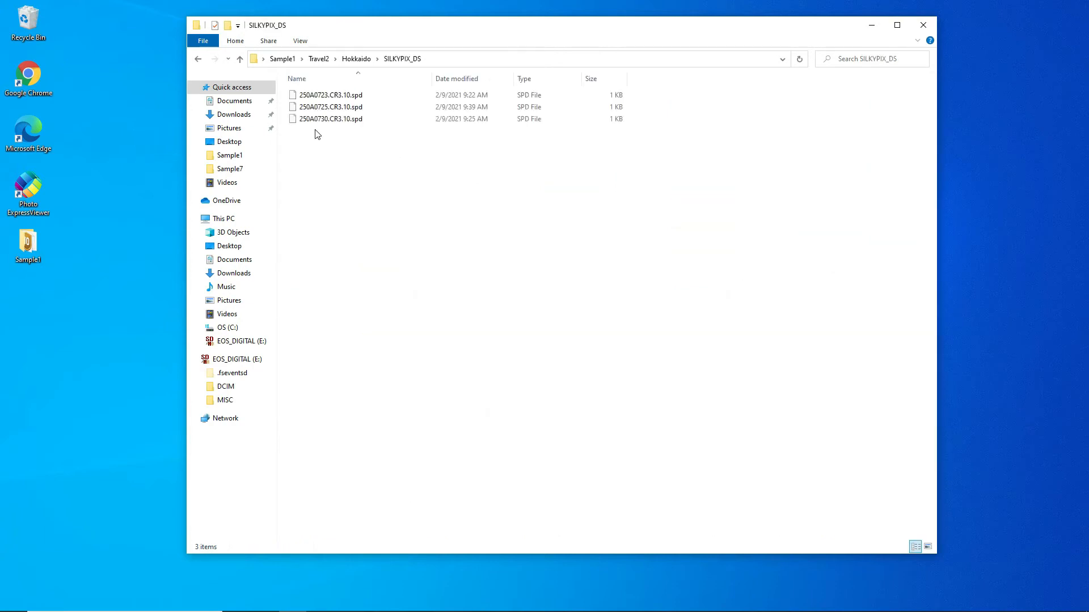
mouse_move(353, 167)
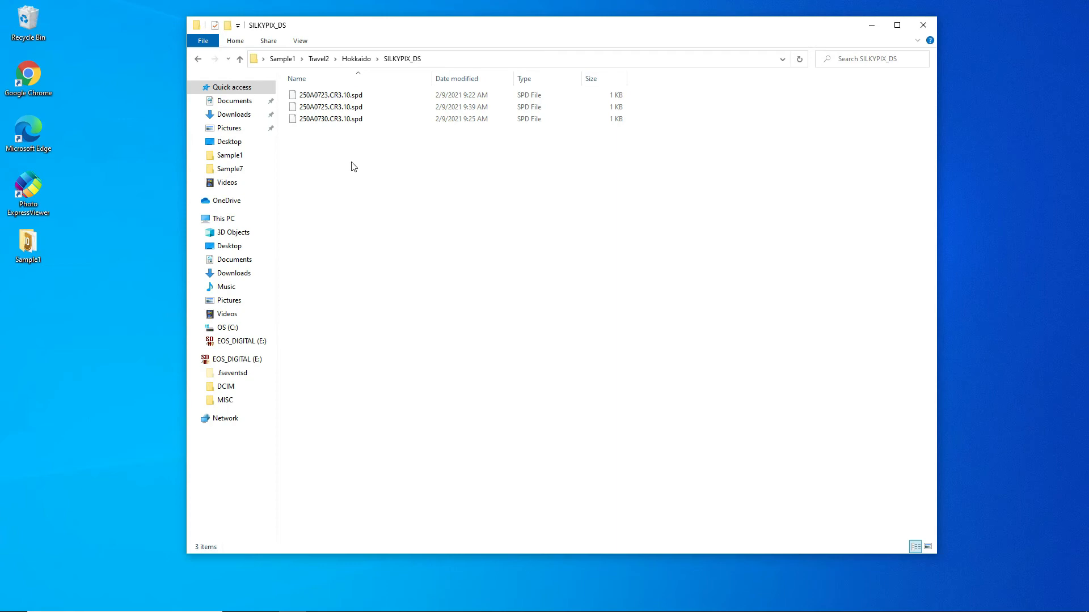
mouse_move(358, 135)
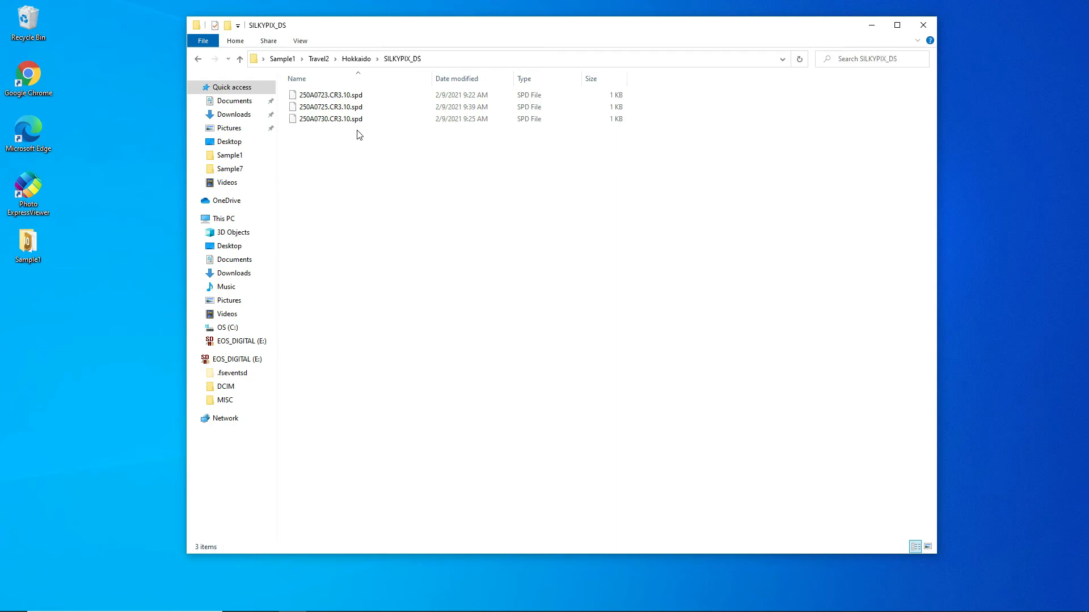
mouse_move(321, 176)
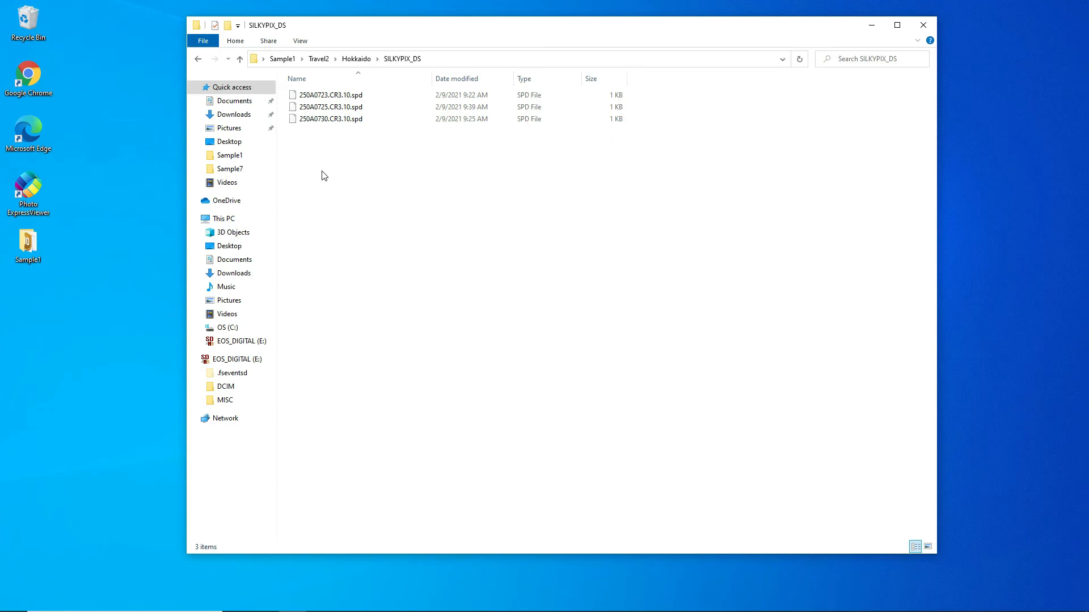
left_click(331, 95)
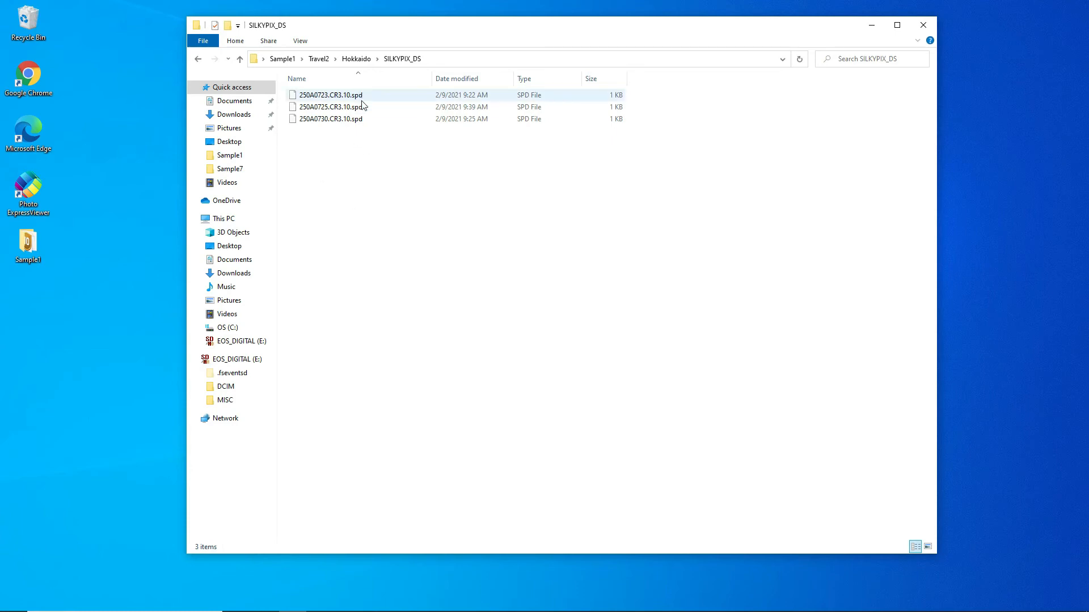
left_click(355, 57)
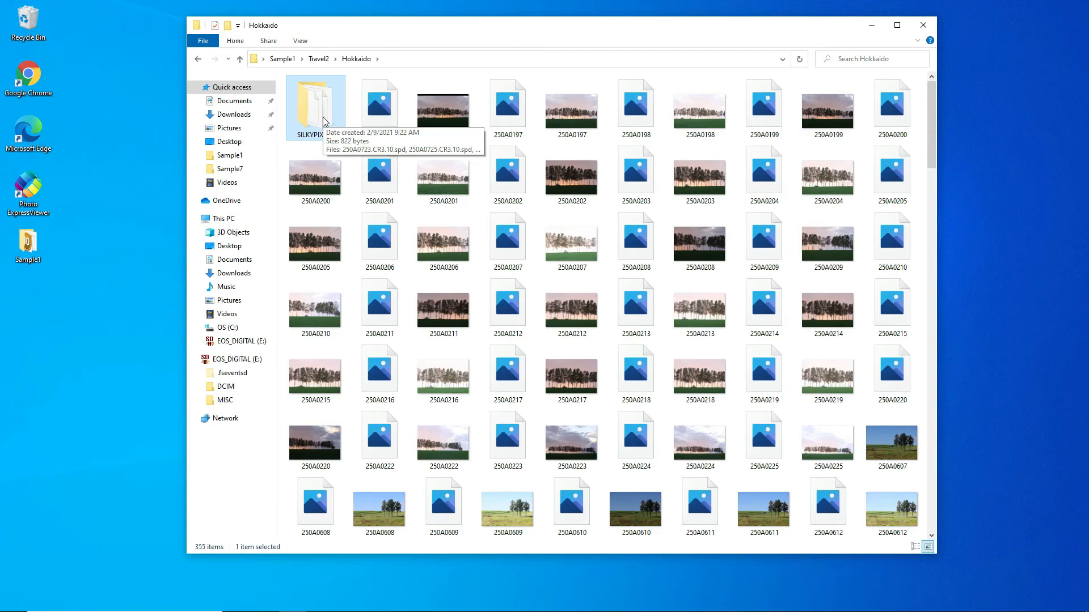
double_click(315, 101)
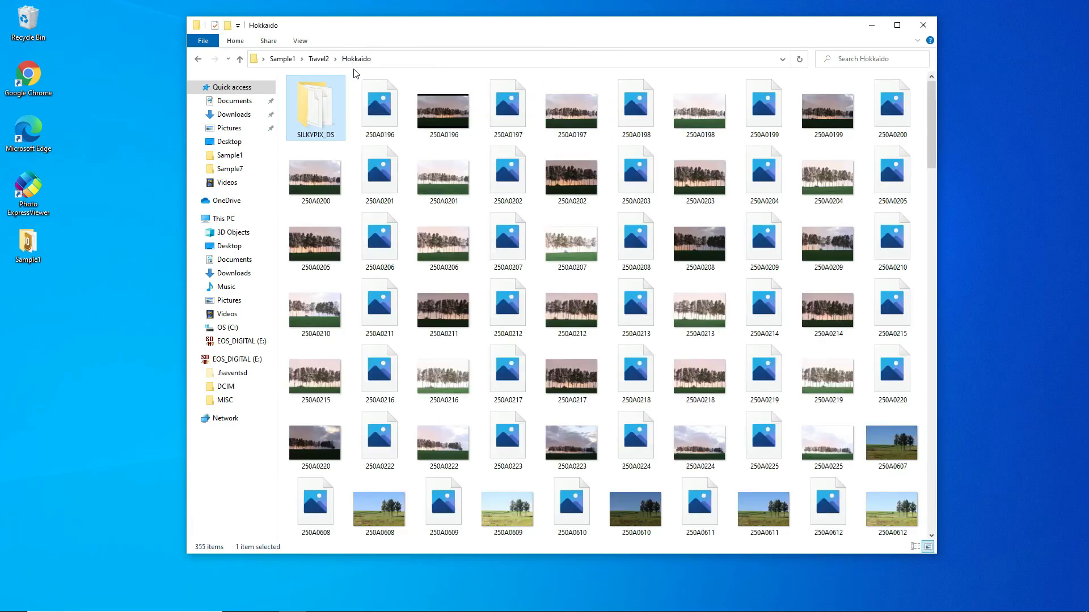
left_click(379, 172)
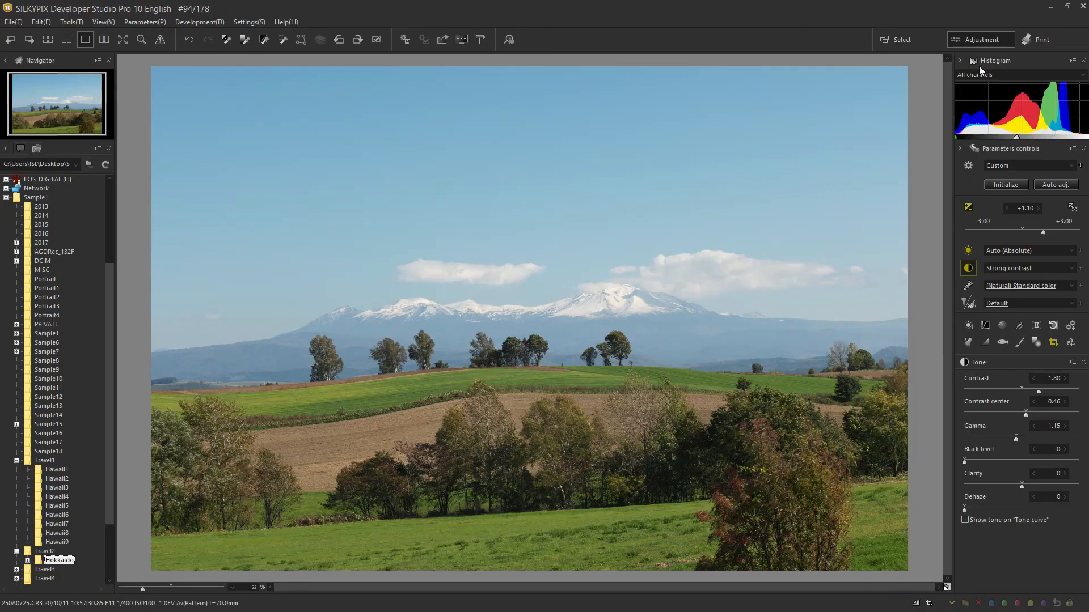
mouse_move(994, 249)
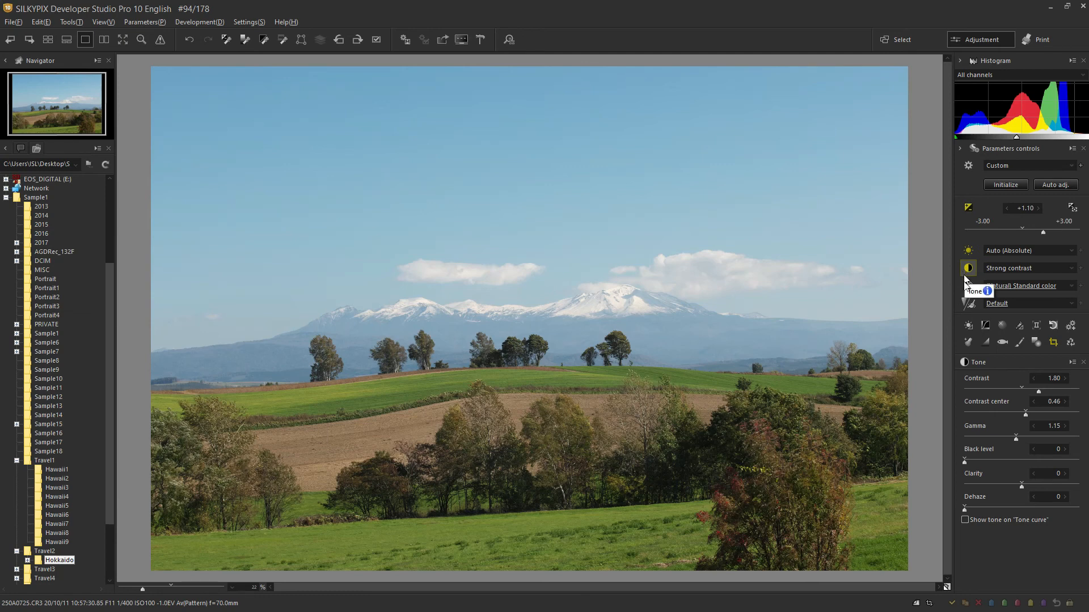
mouse_move(920, 320)
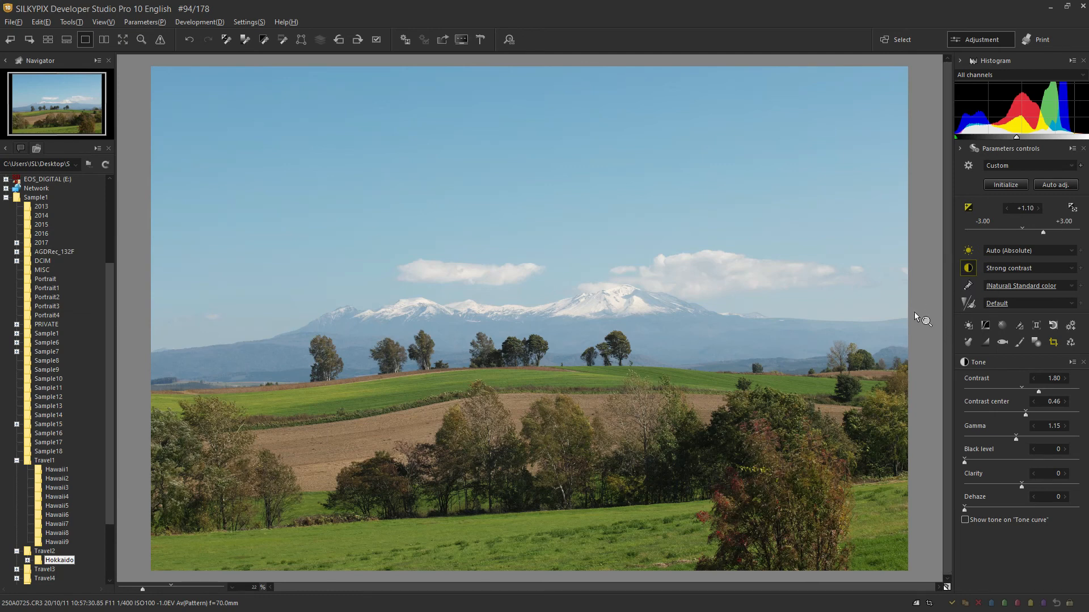
mouse_move(941, 321)
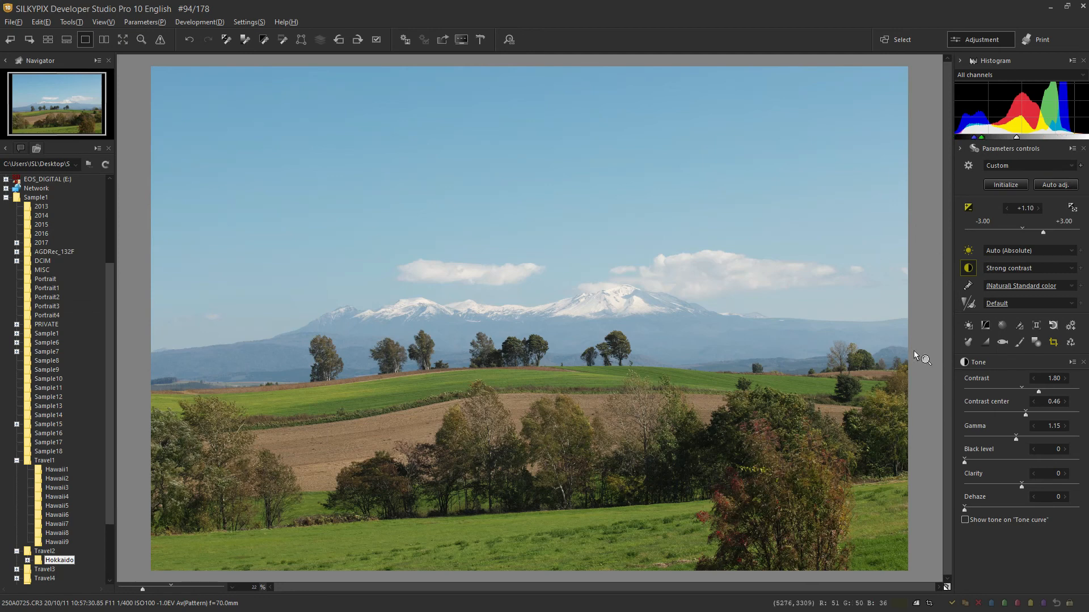
mouse_move(941, 341)
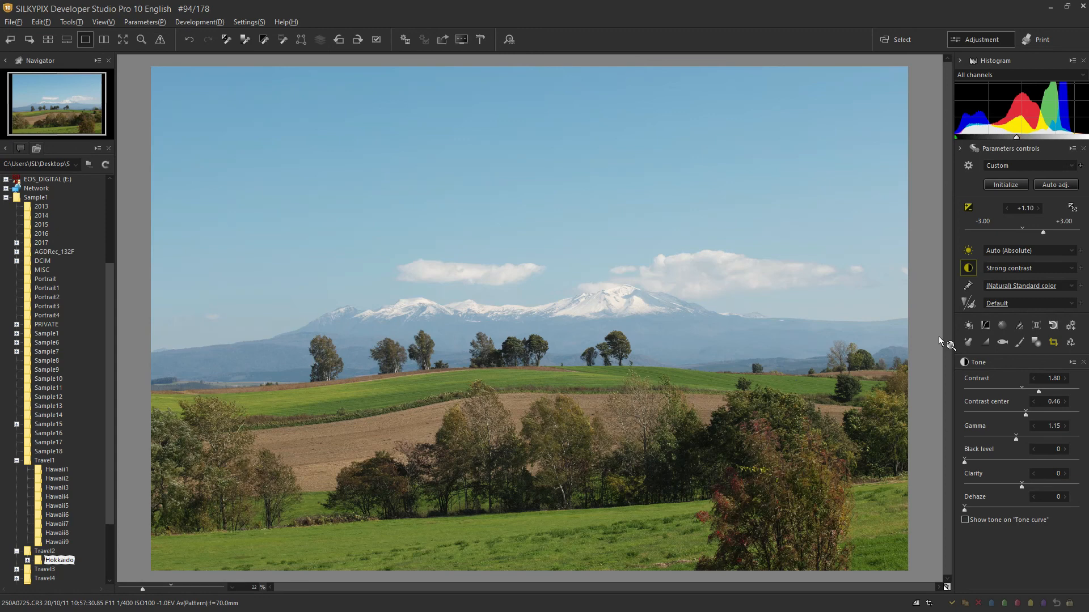
mouse_move(946, 324)
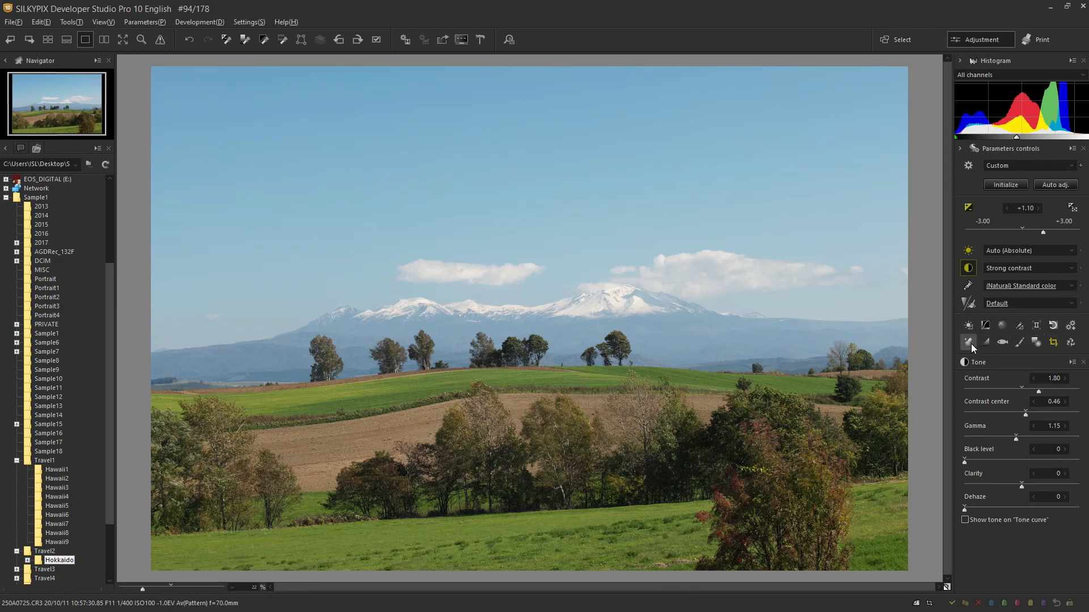
mouse_move(1053, 325)
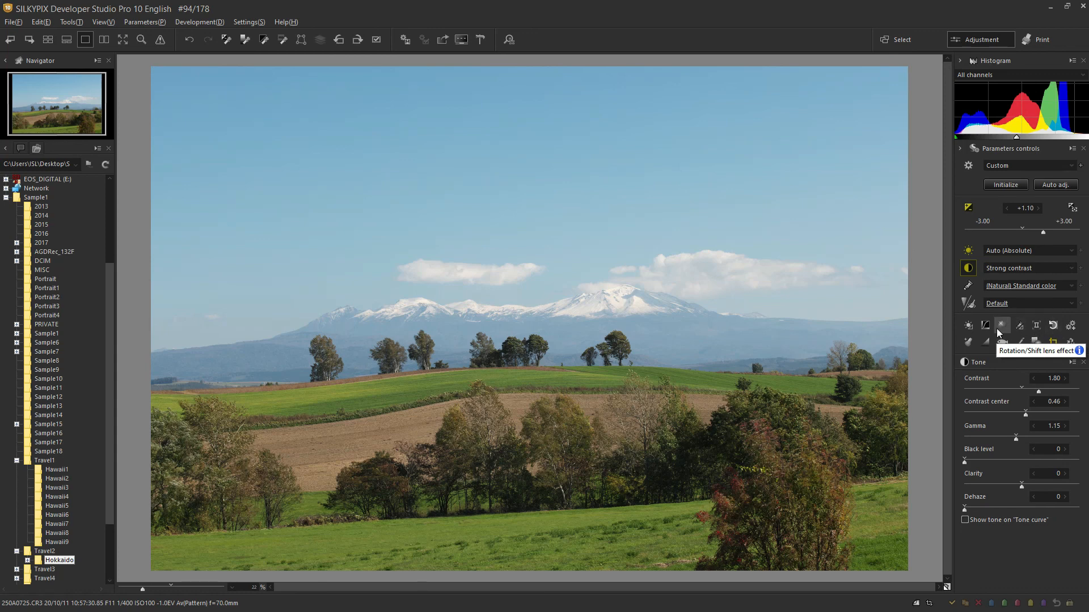
mouse_move(968, 325)
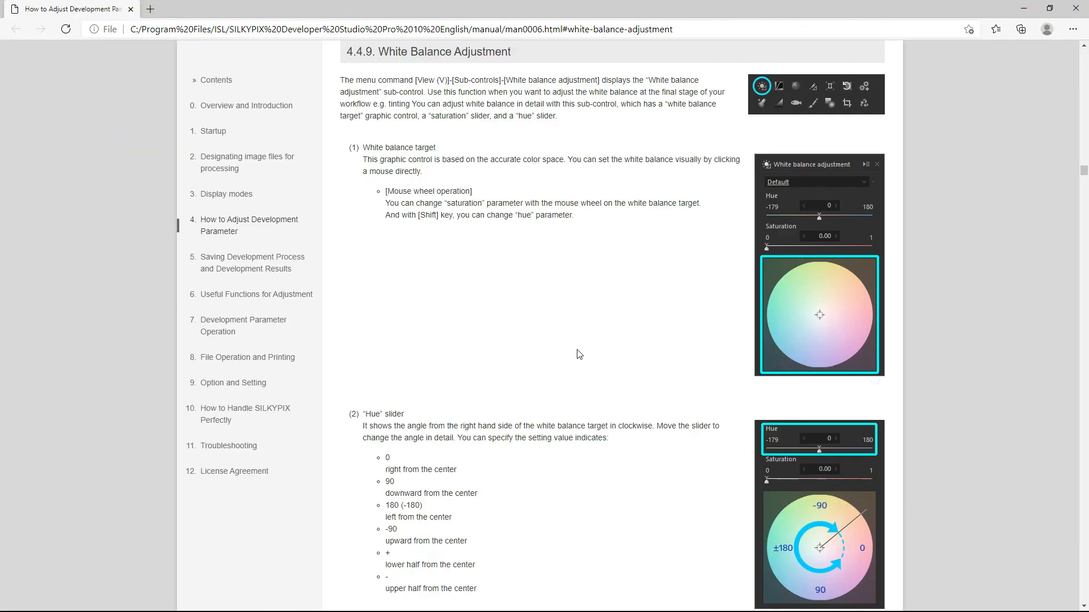
mouse_move(552, 287)
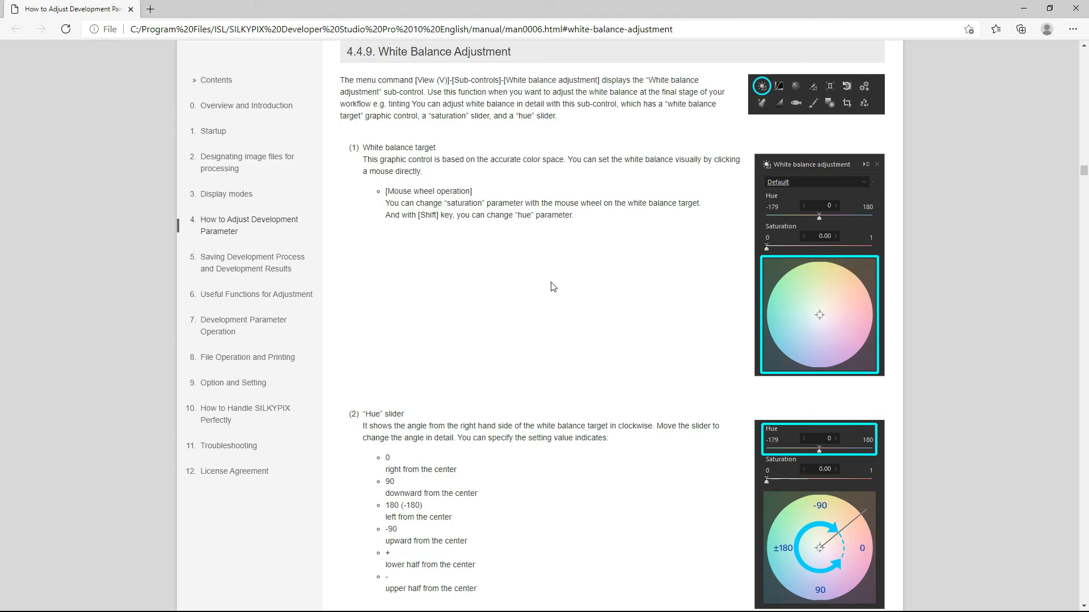